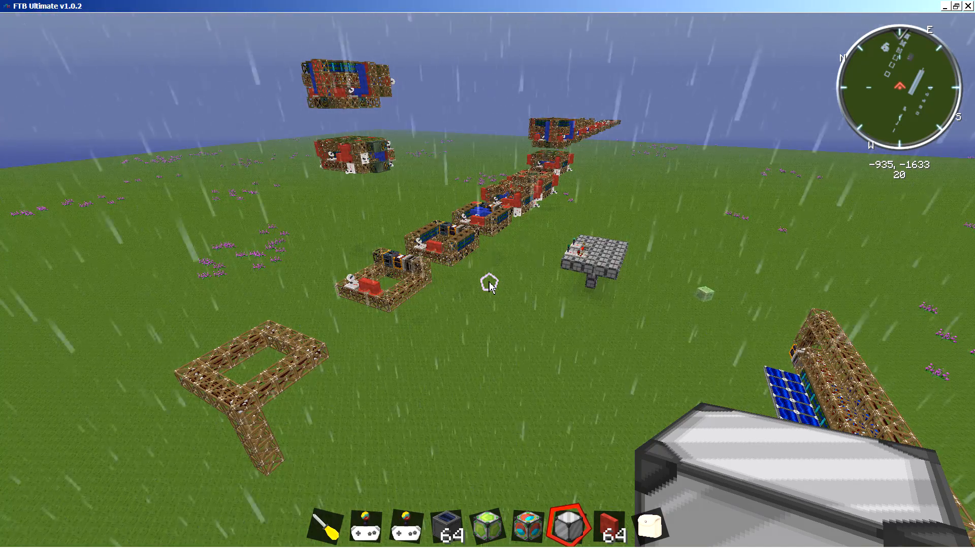
mouse_move(488, 288)
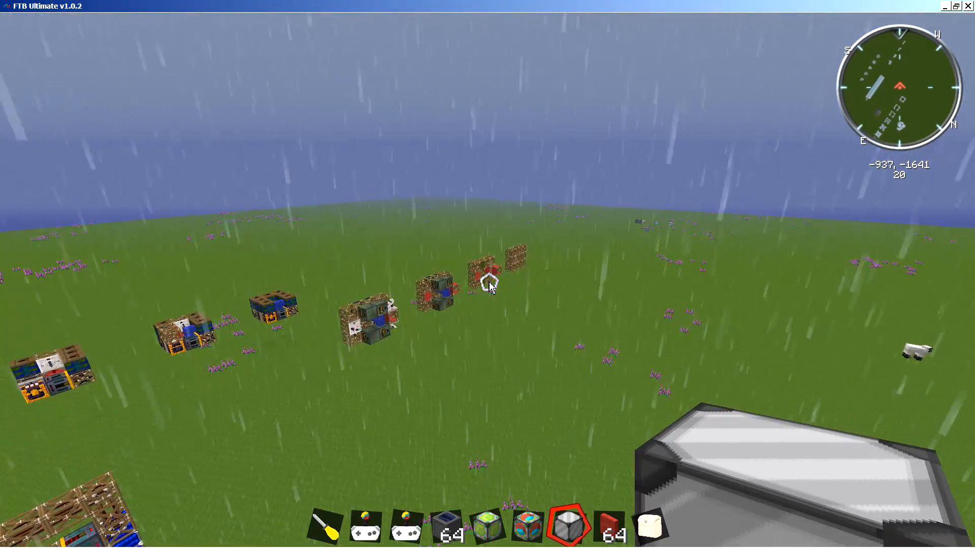
mouse_move(490, 289)
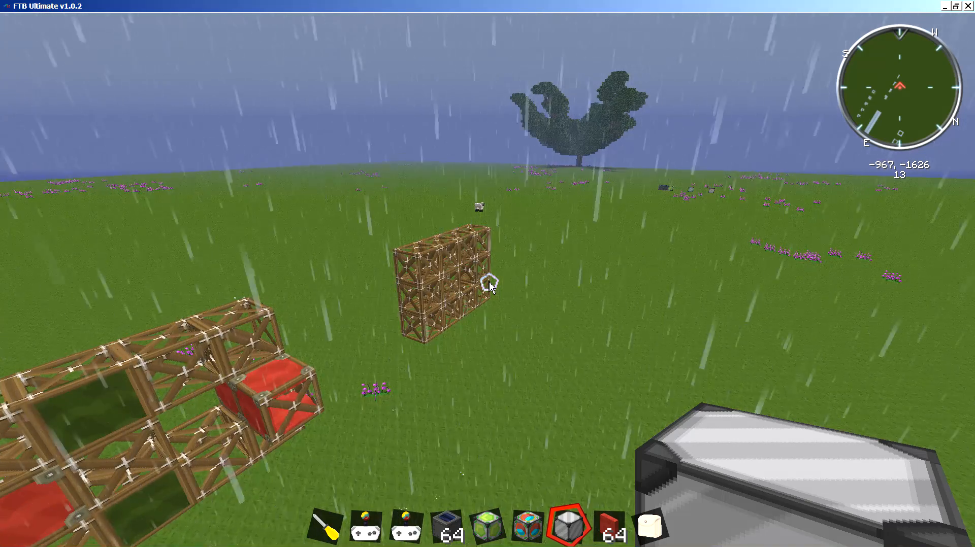
mouse_move(489, 288)
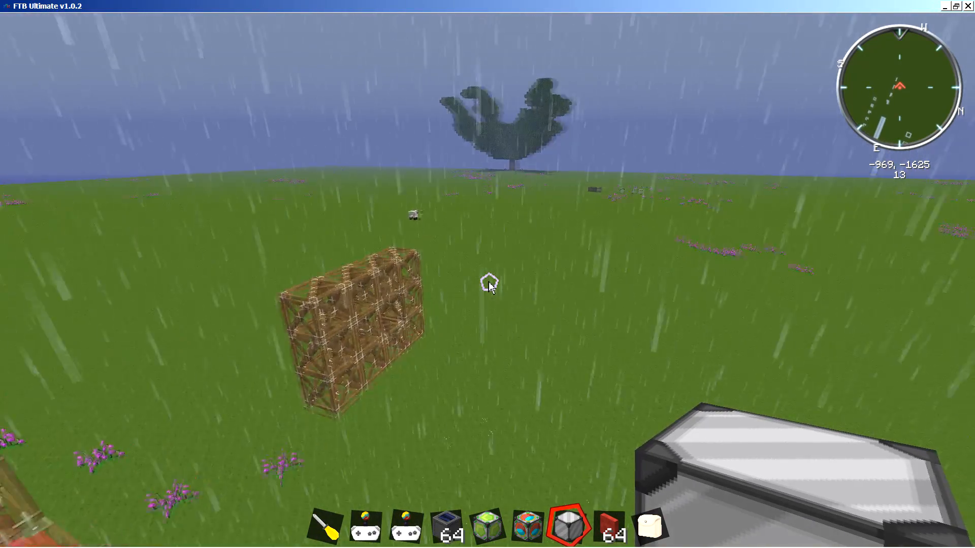
mouse_move(488, 286)
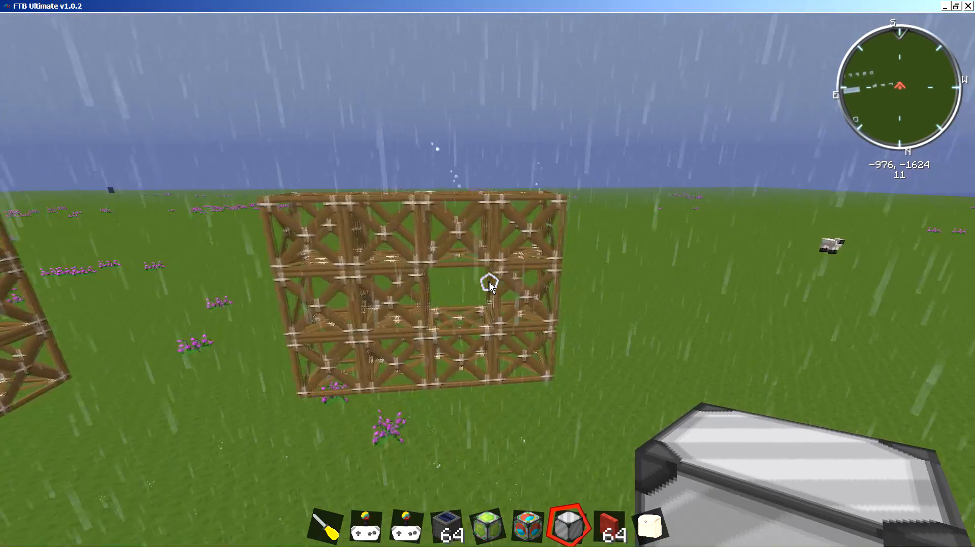
mouse_move(489, 285)
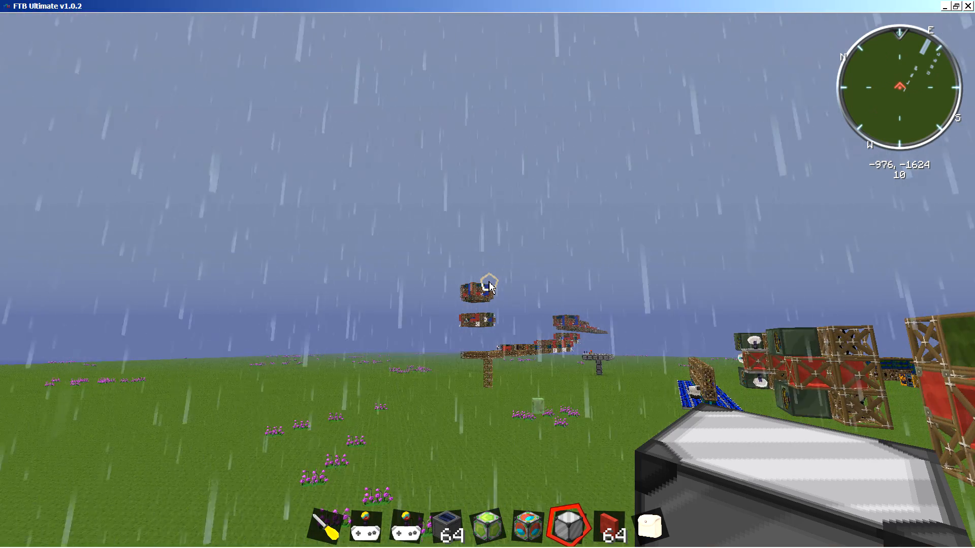
mouse_move(490, 286)
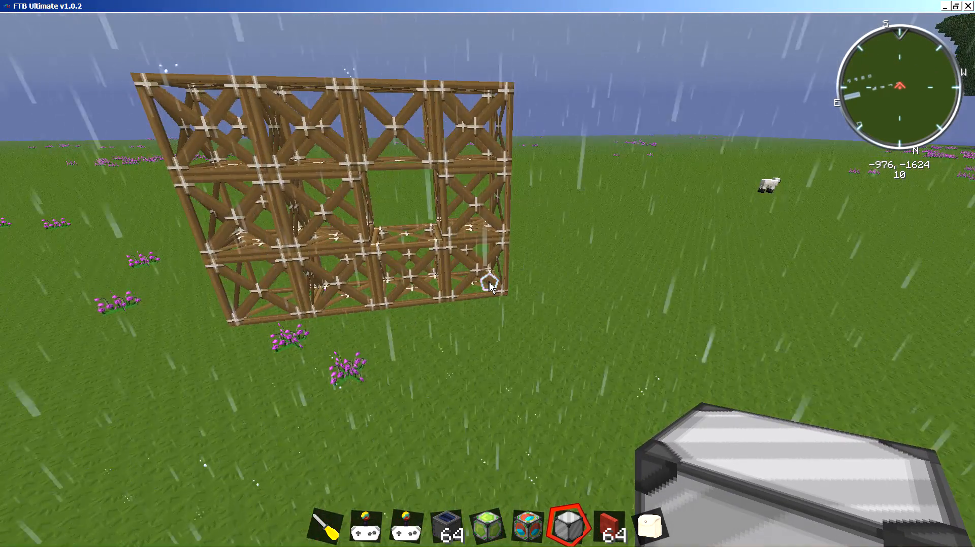
mouse_move(490, 288)
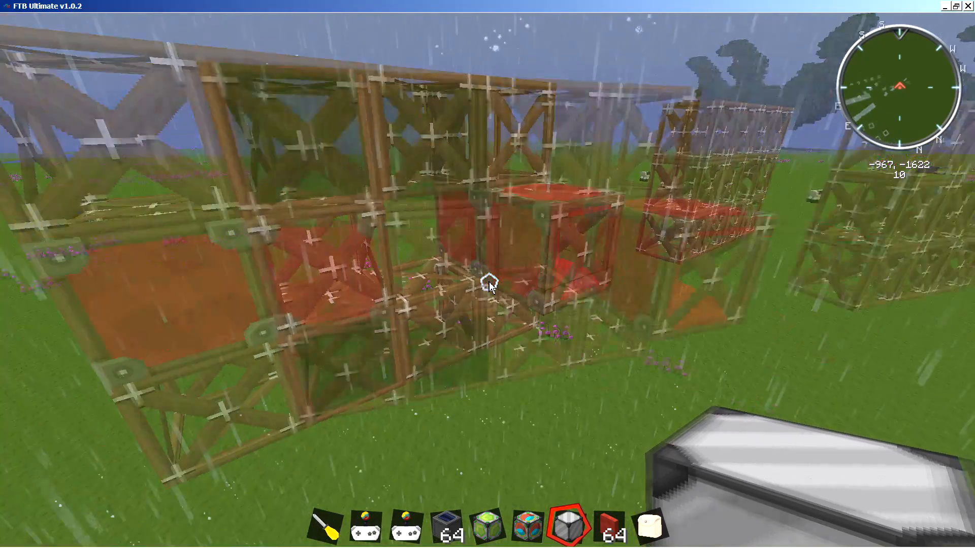
mouse_move(487, 286)
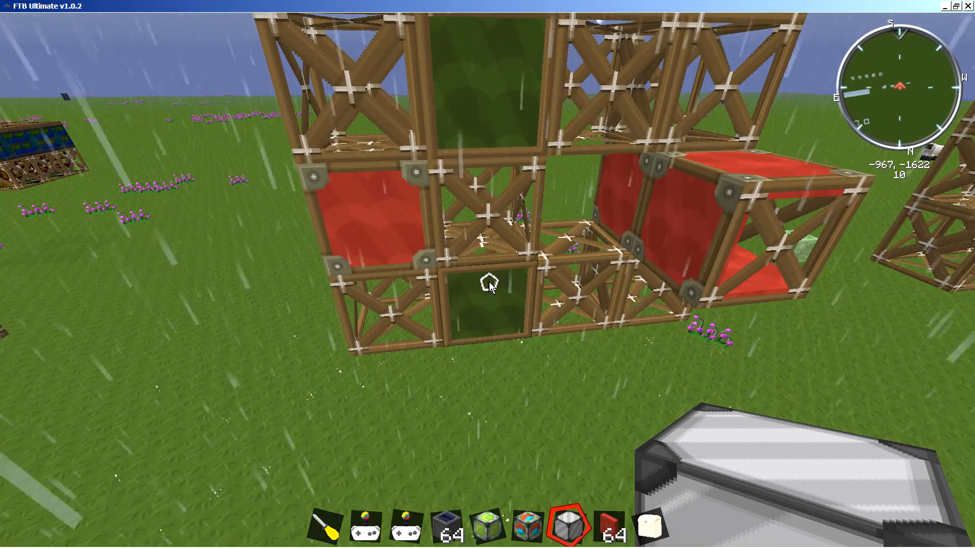
mouse_move(488, 284)
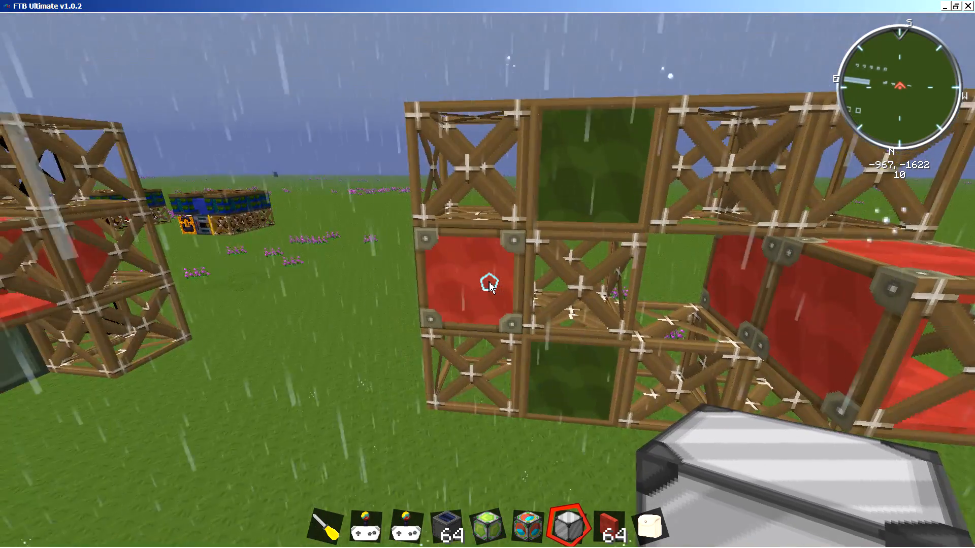
mouse_move(487, 288)
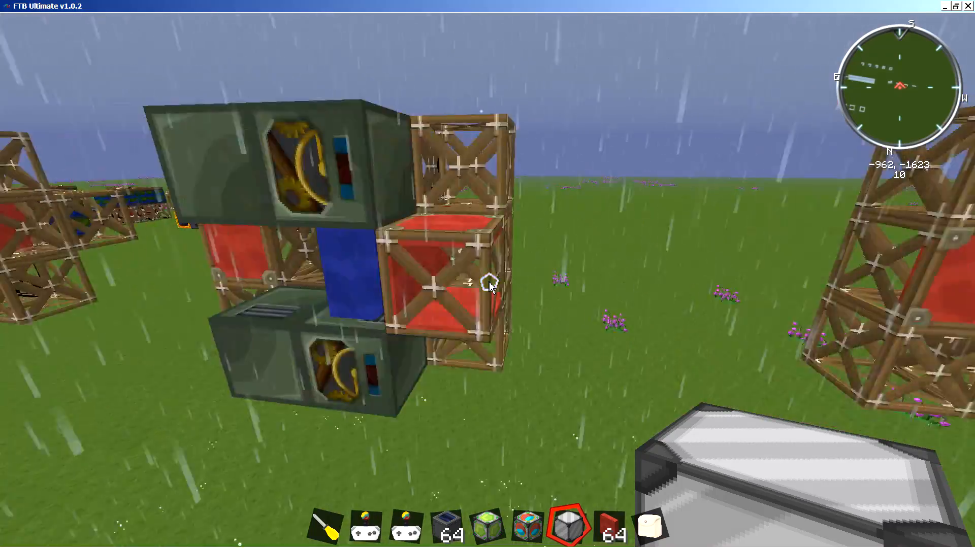
mouse_move(490, 286)
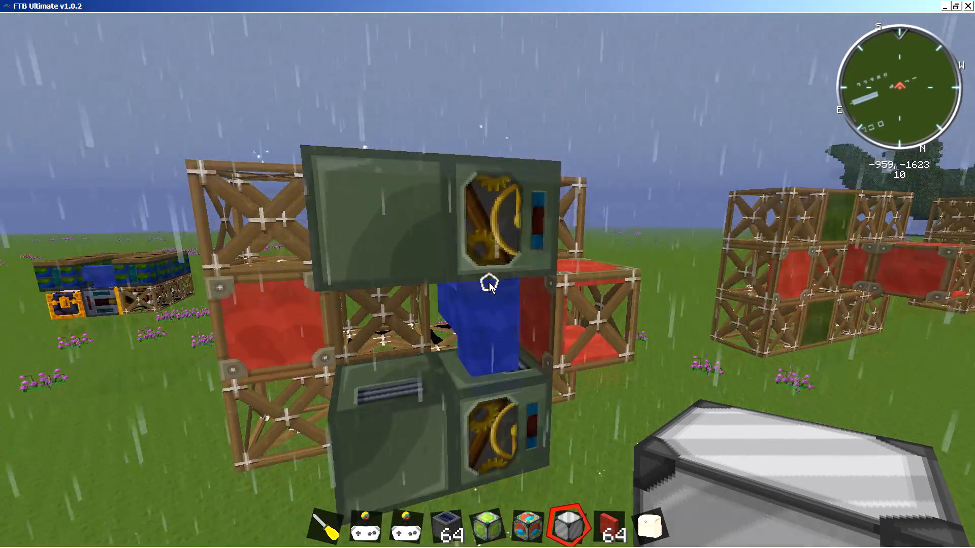
mouse_move(488, 286)
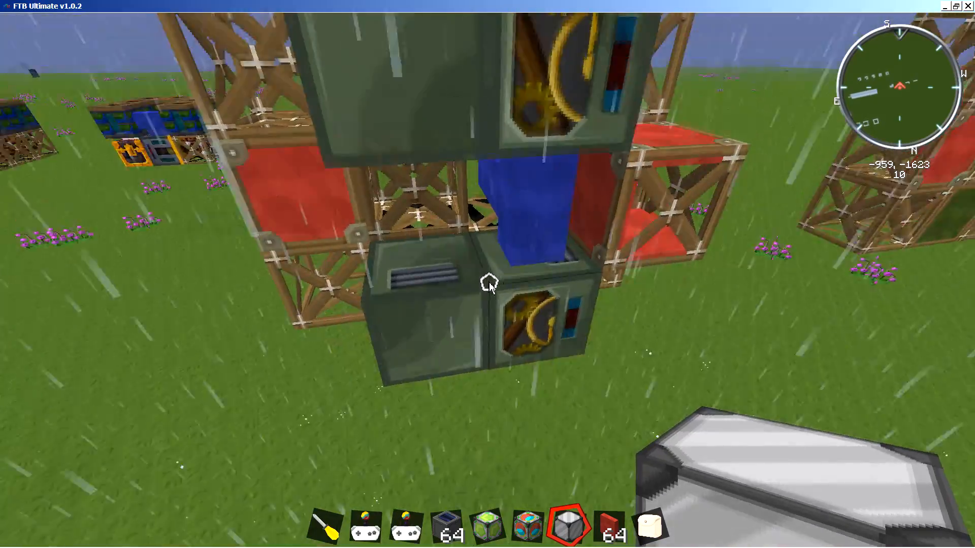
mouse_move(489, 285)
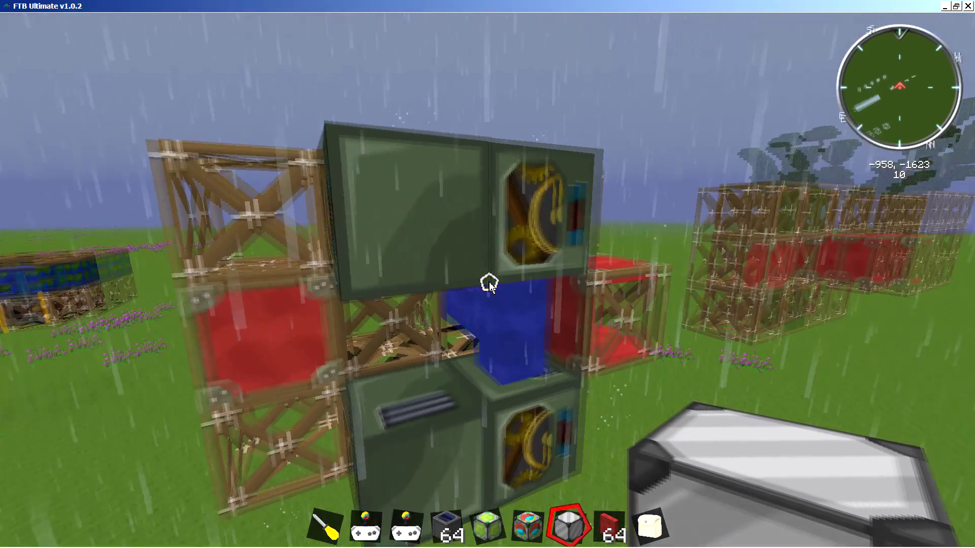
mouse_move(488, 285)
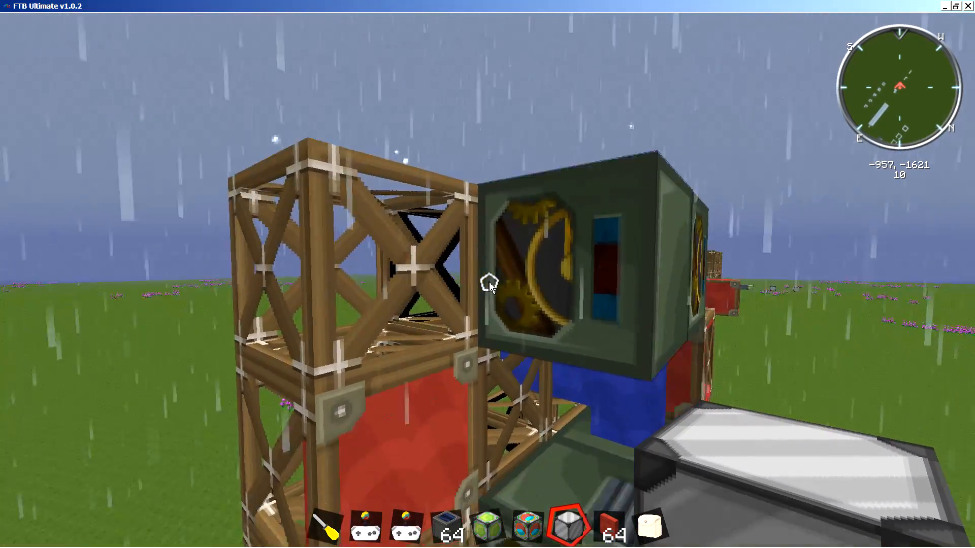
mouse_move(488, 287)
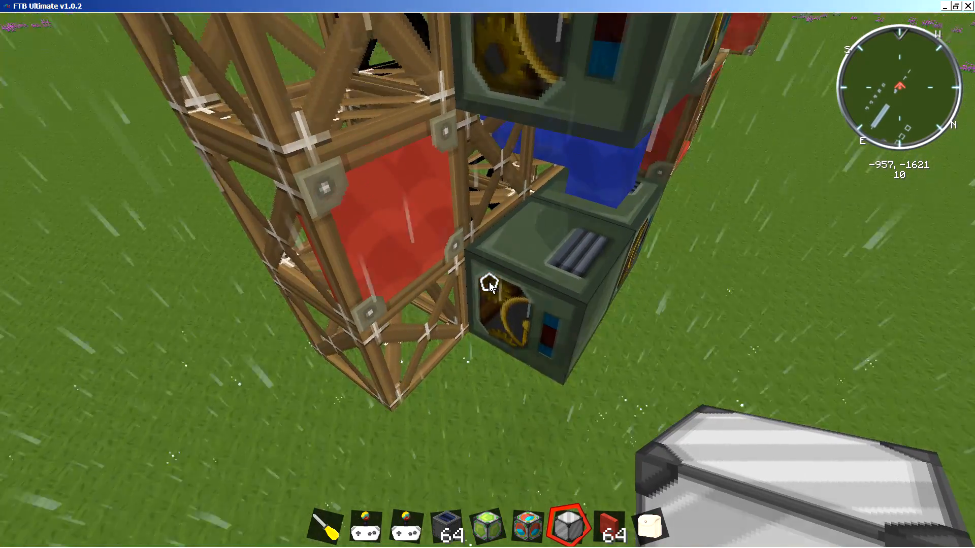
mouse_move(488, 284)
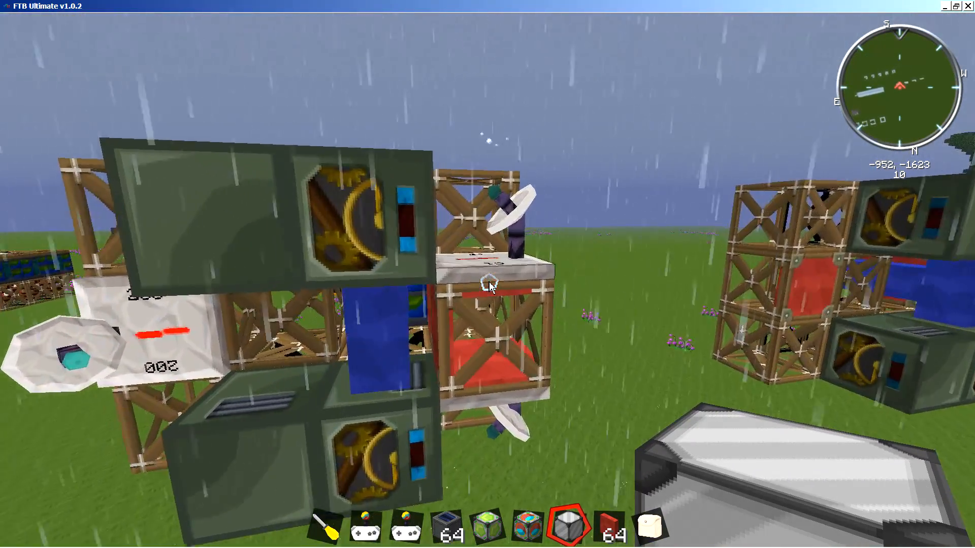
mouse_move(490, 286)
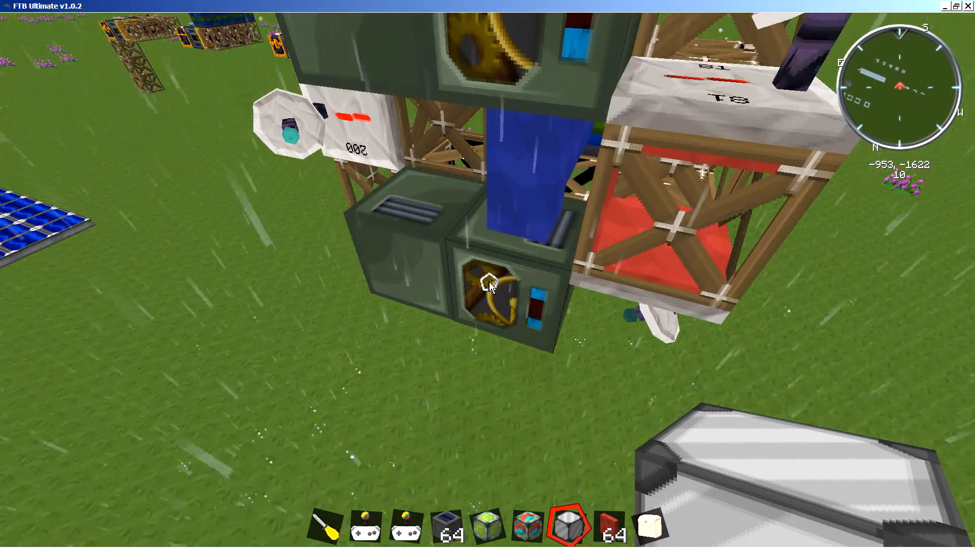
mouse_move(489, 289)
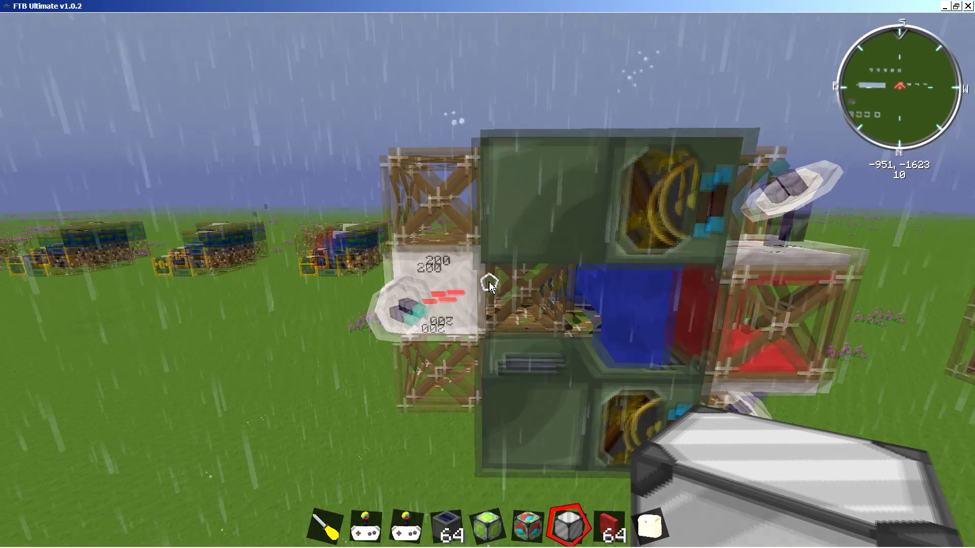
mouse_move(488, 287)
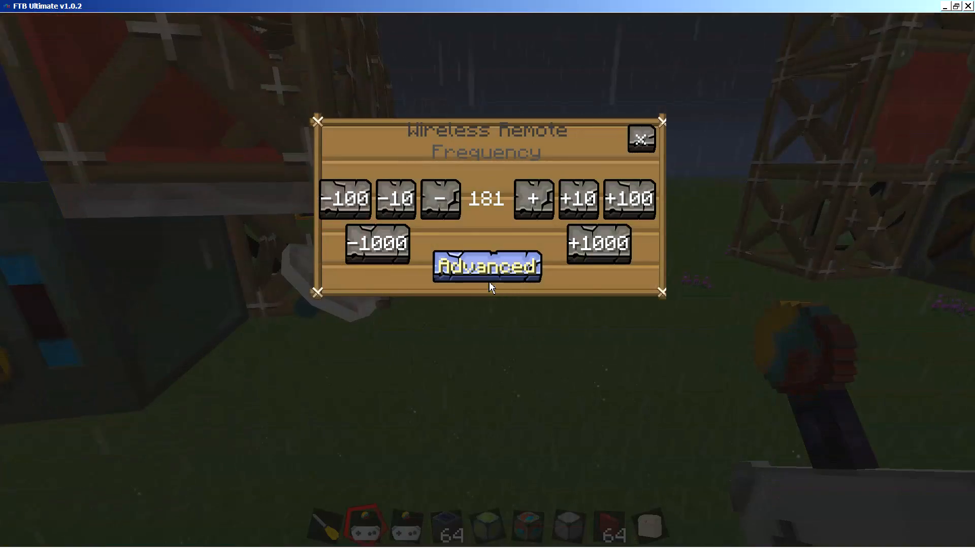
- Raise the wireless remote frequency from 181 to 182 and close the dialog
left_click(345, 200)
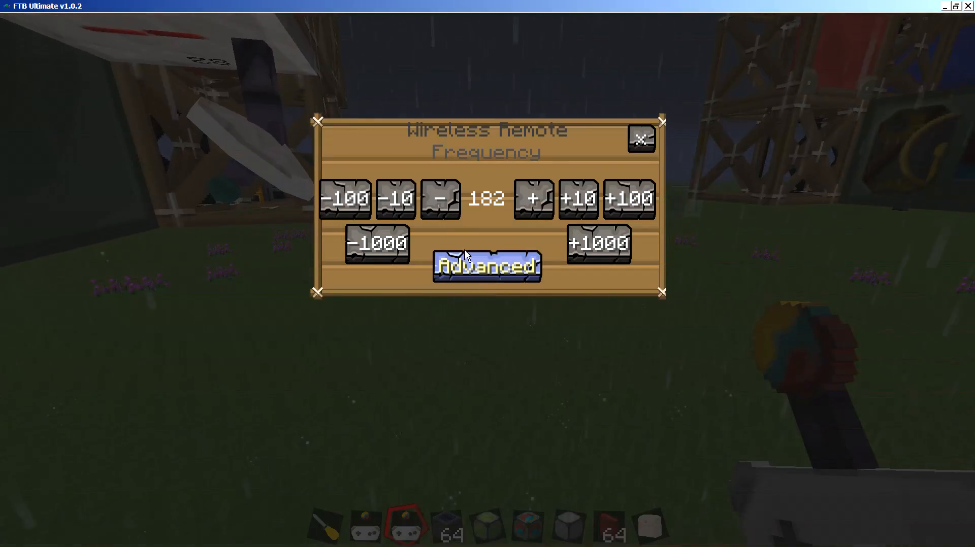
left_click(641, 140)
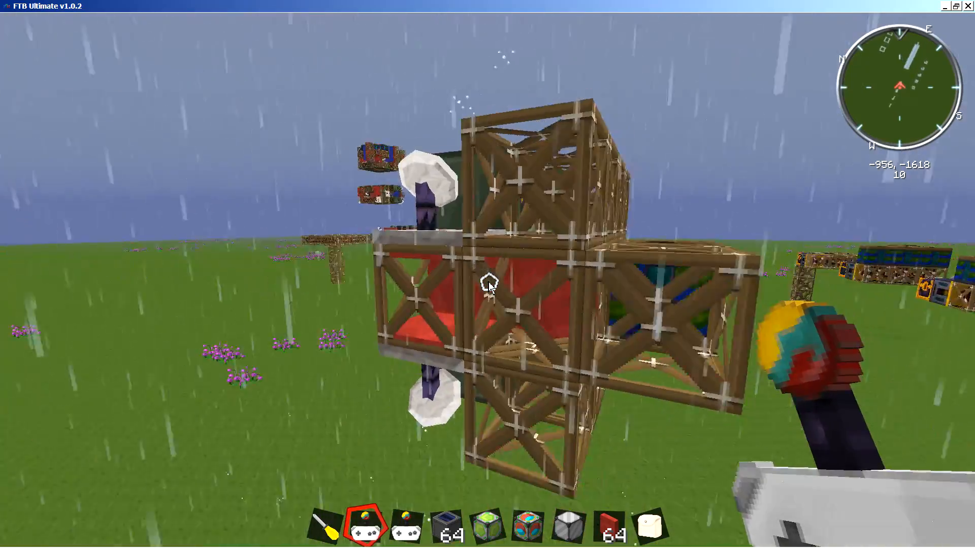
mouse_move(487, 289)
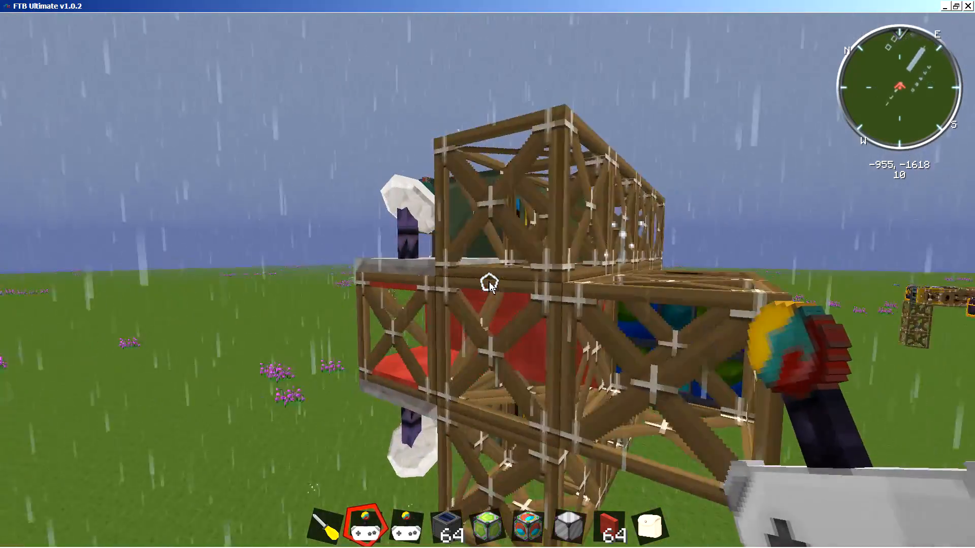
mouse_move(487, 287)
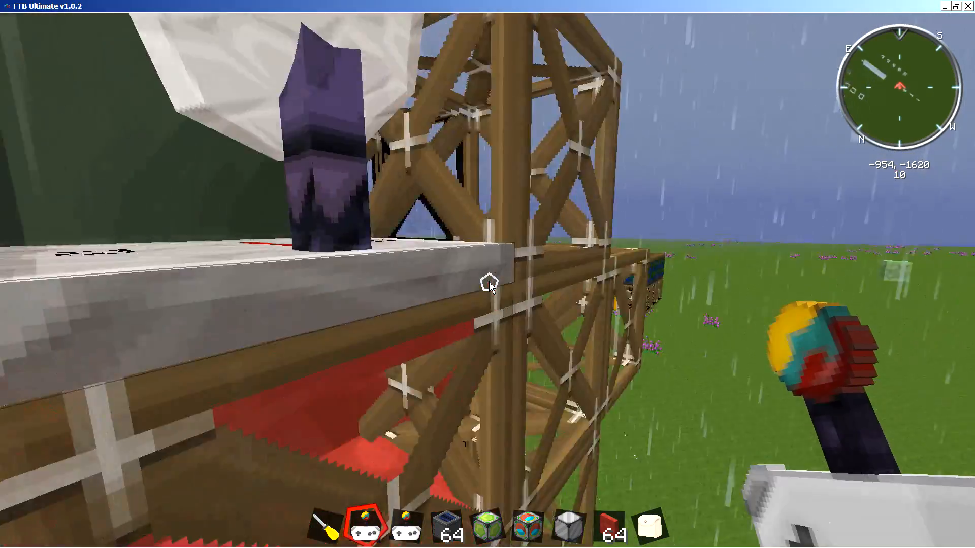
mouse_move(488, 286)
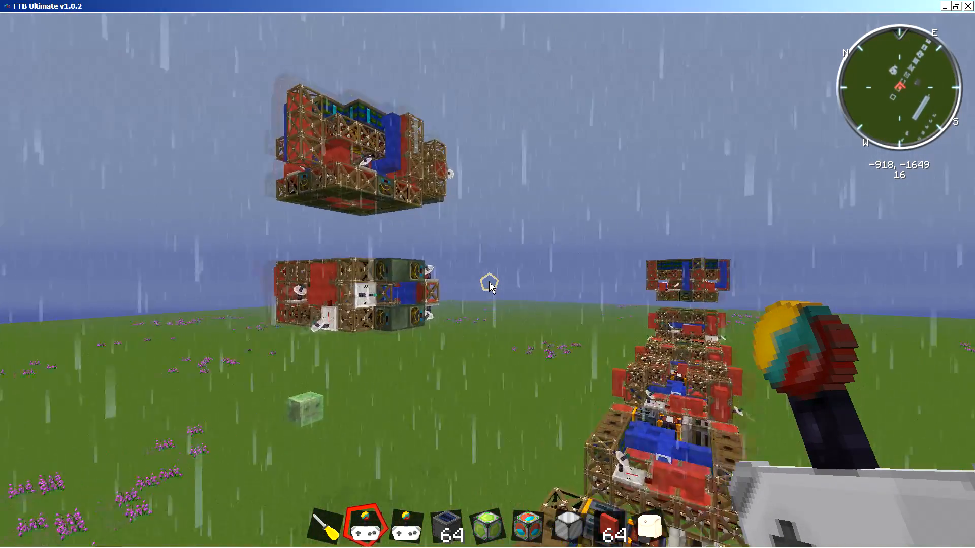
mouse_move(490, 288)
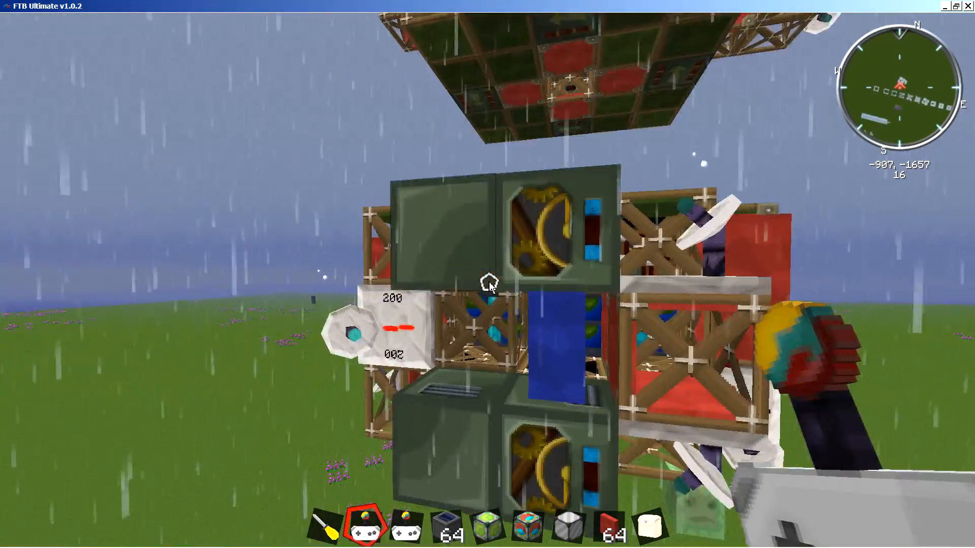
mouse_move(488, 288)
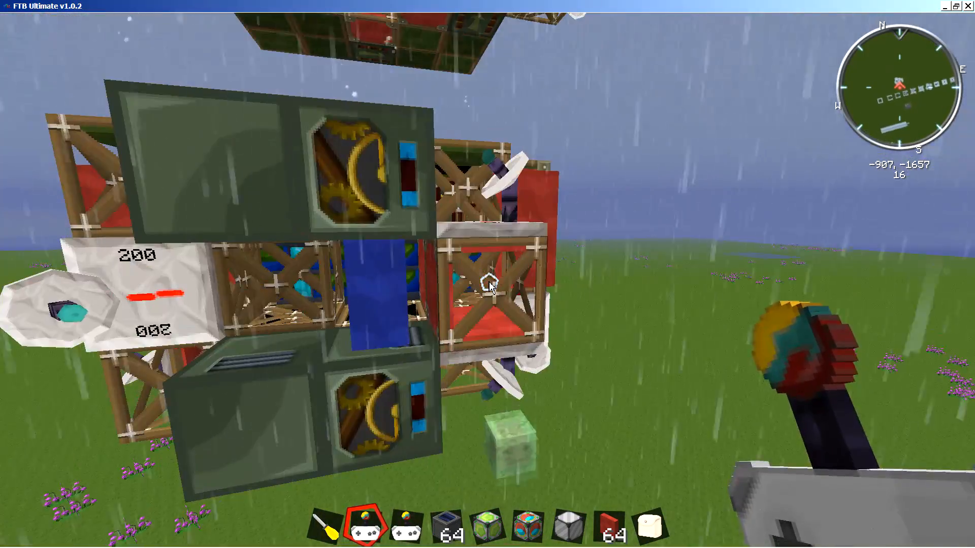
mouse_move(487, 286)
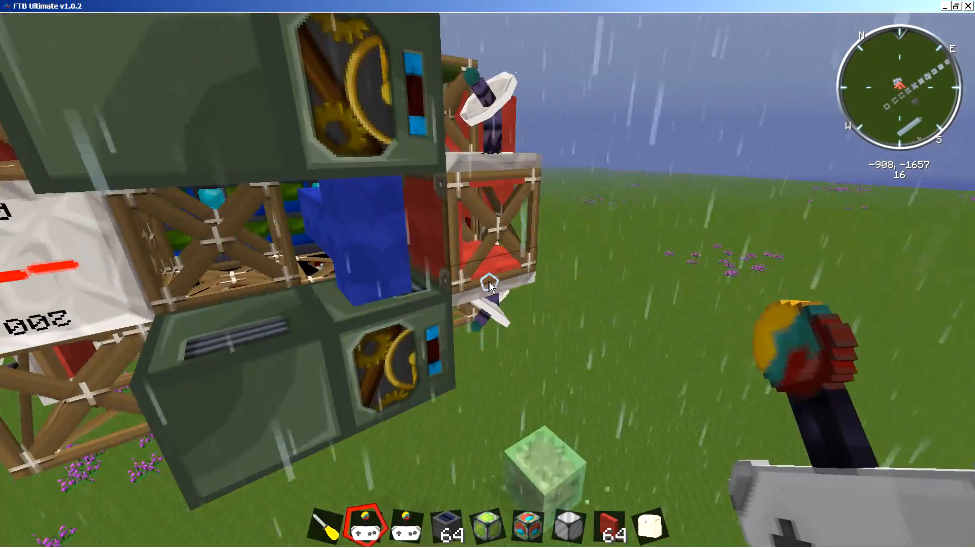
mouse_move(488, 288)
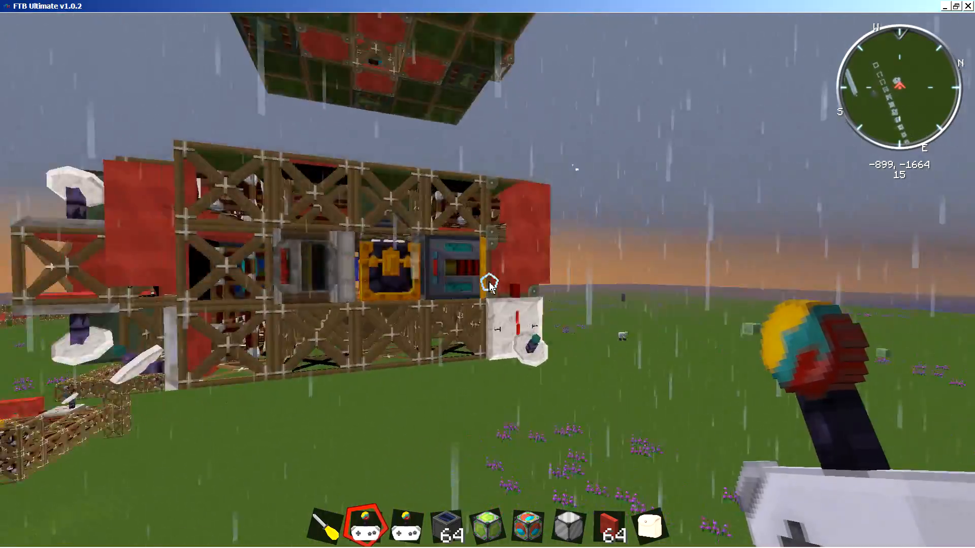
mouse_move(488, 284)
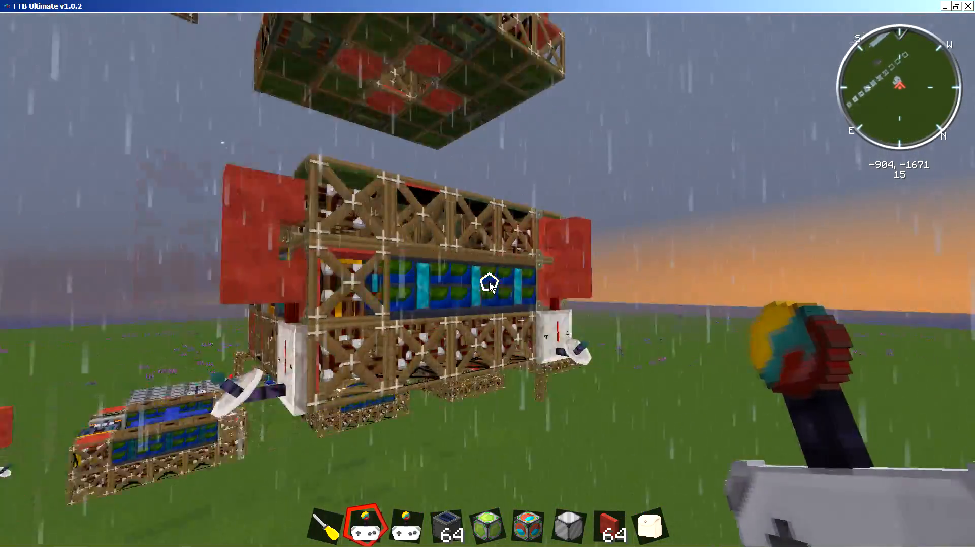
mouse_move(490, 287)
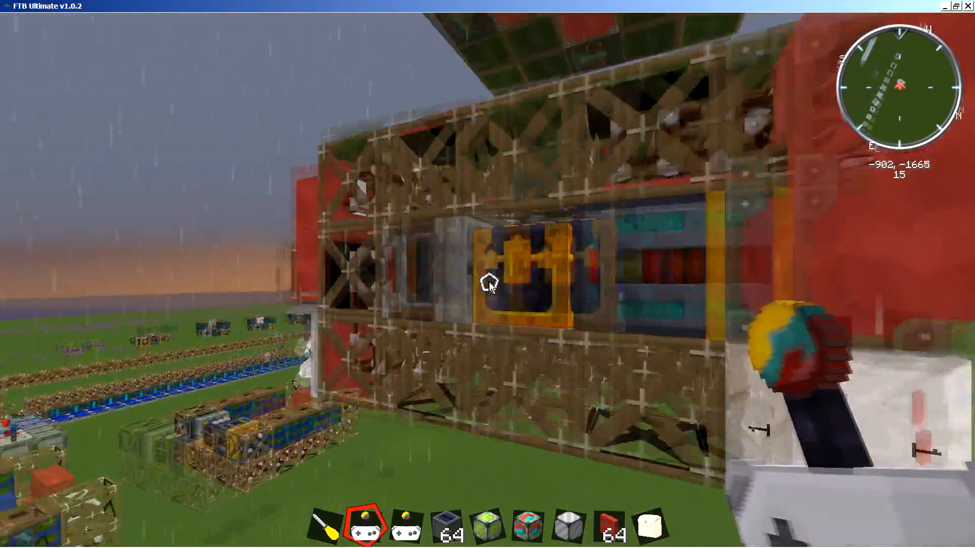
mouse_move(488, 288)
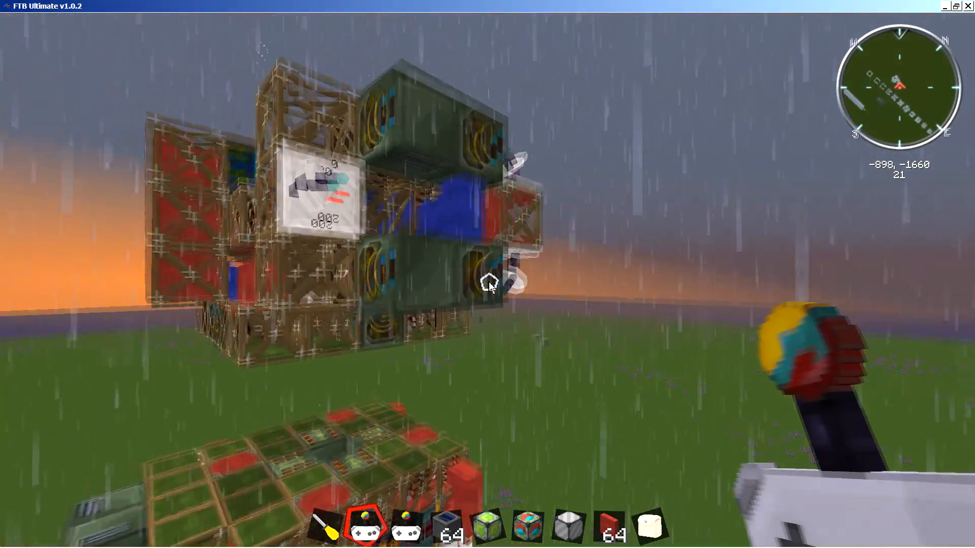
mouse_move(487, 286)
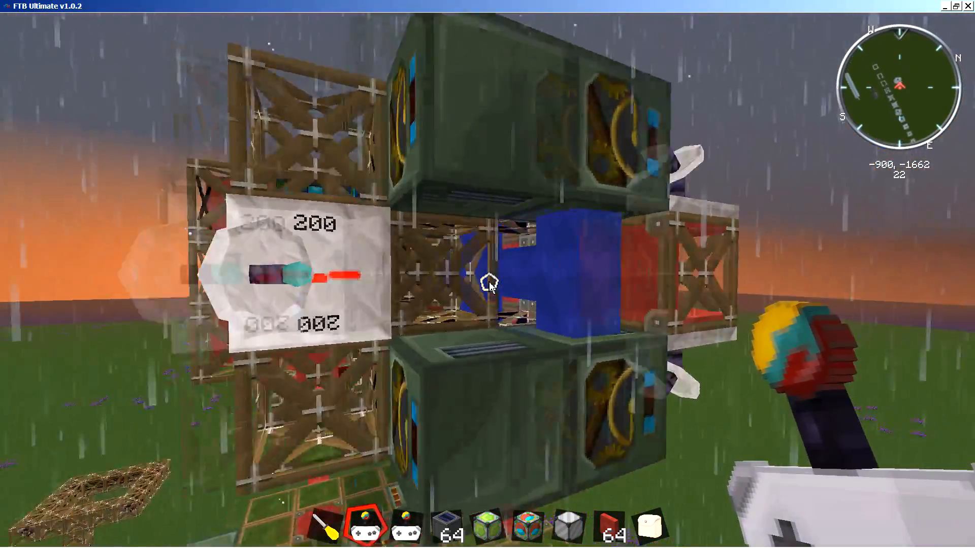
mouse_move(488, 287)
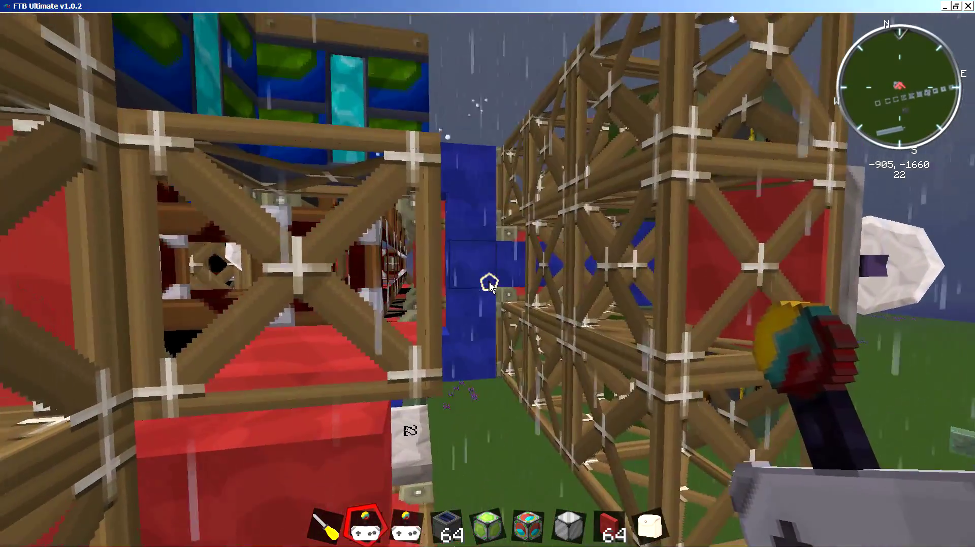
mouse_move(485, 287)
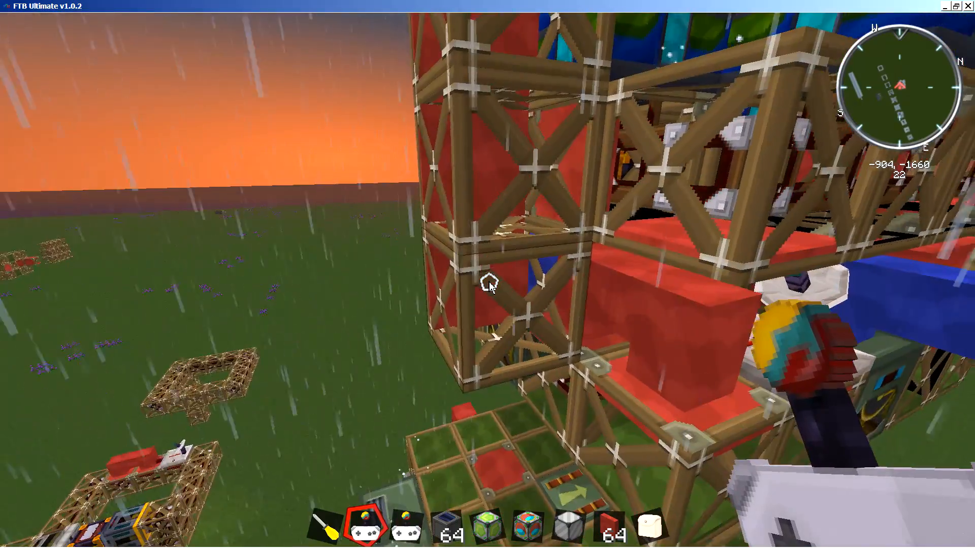
mouse_move(489, 289)
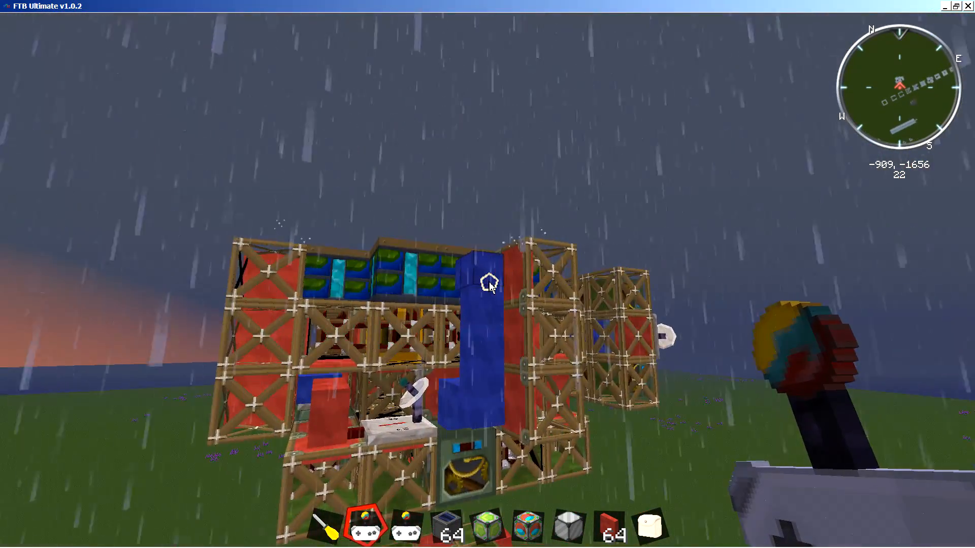
mouse_move(489, 287)
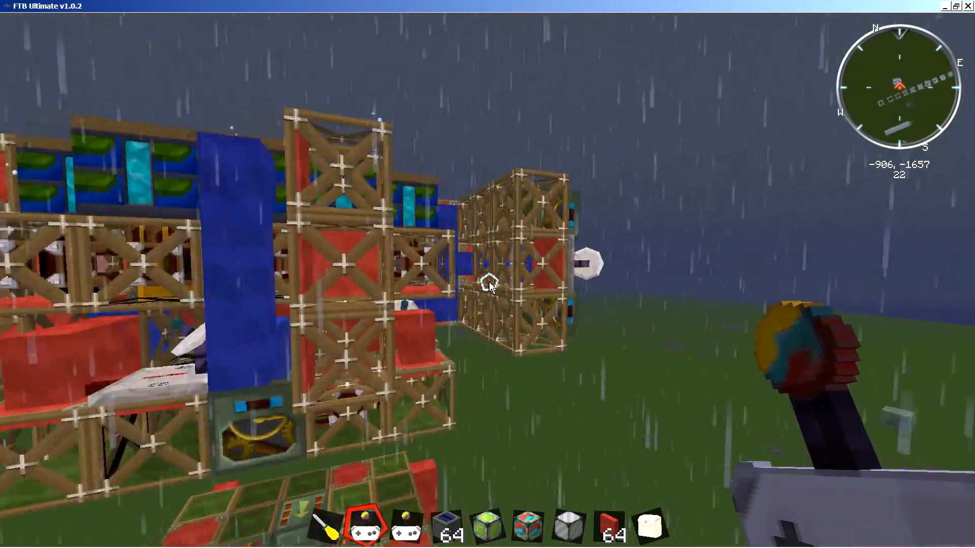
mouse_move(489, 286)
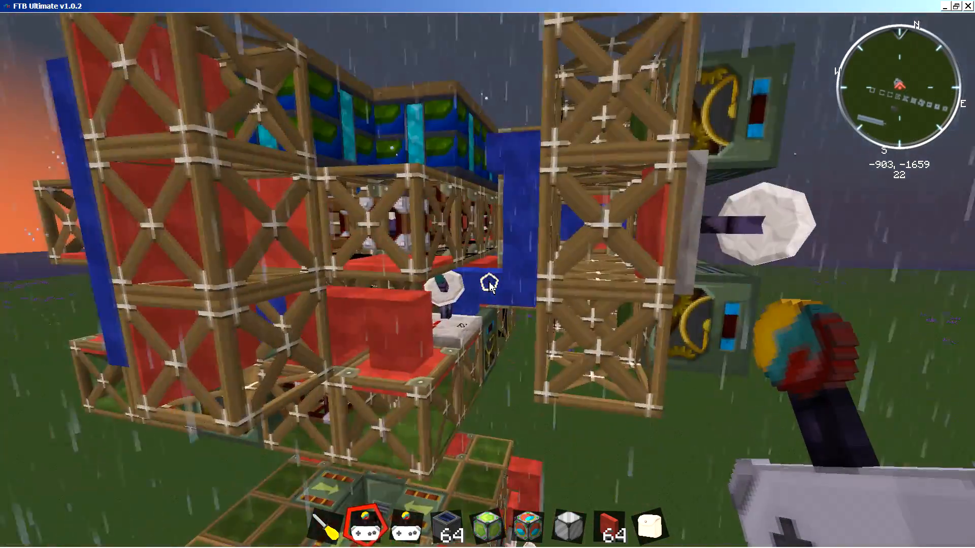
mouse_move(488, 288)
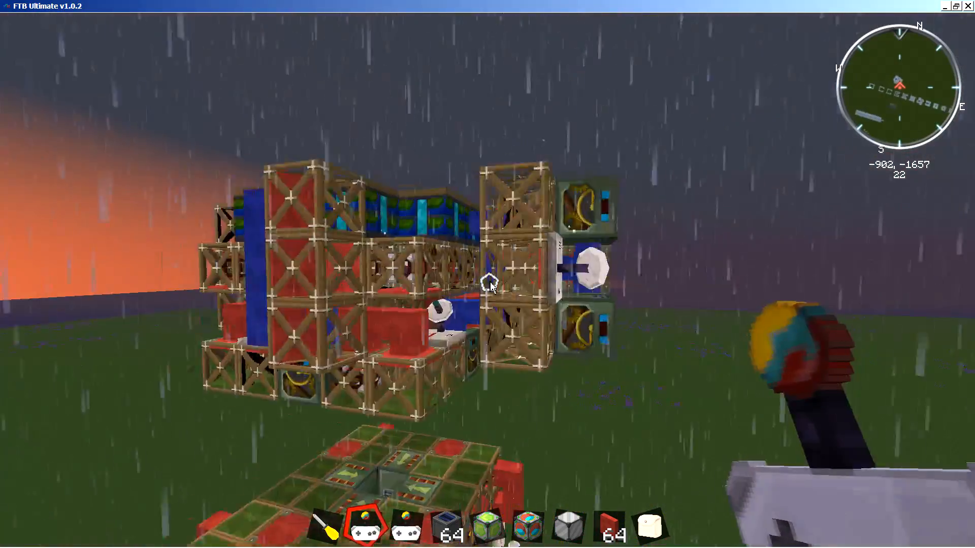
mouse_move(487, 286)
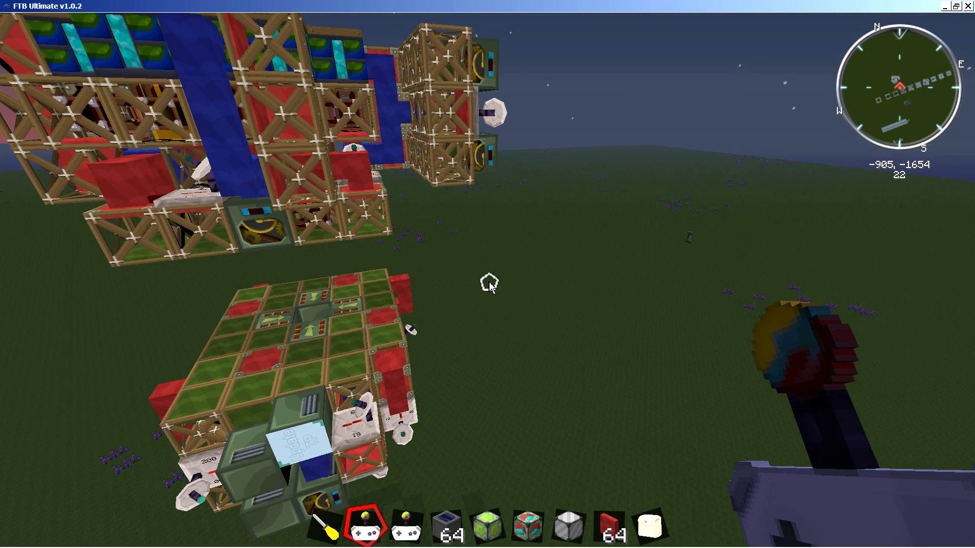
mouse_move(485, 286)
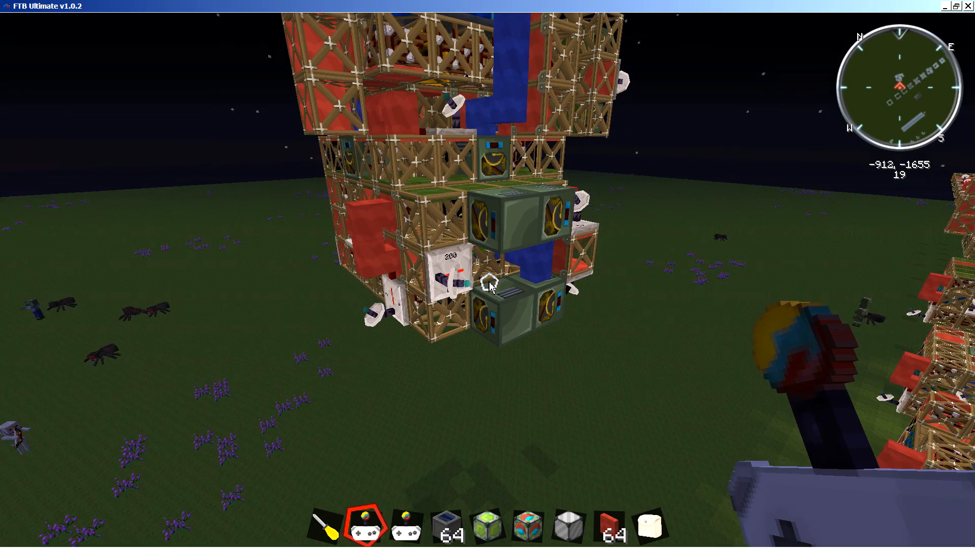
mouse_move(487, 286)
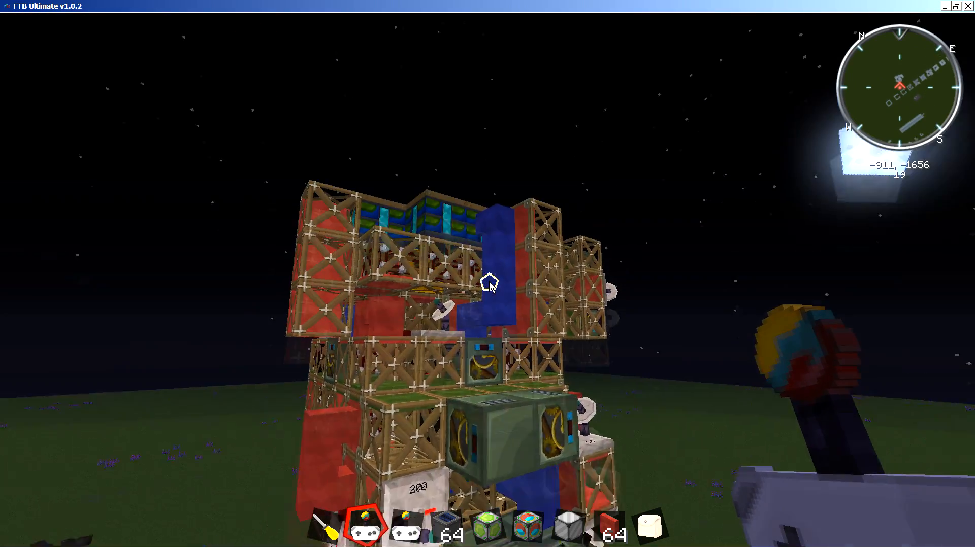
mouse_move(490, 285)
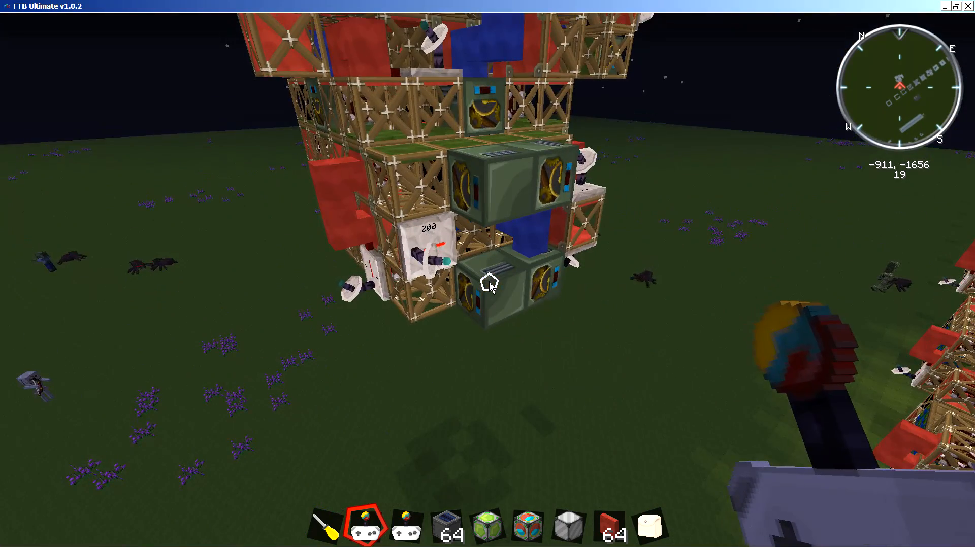
mouse_move(488, 289)
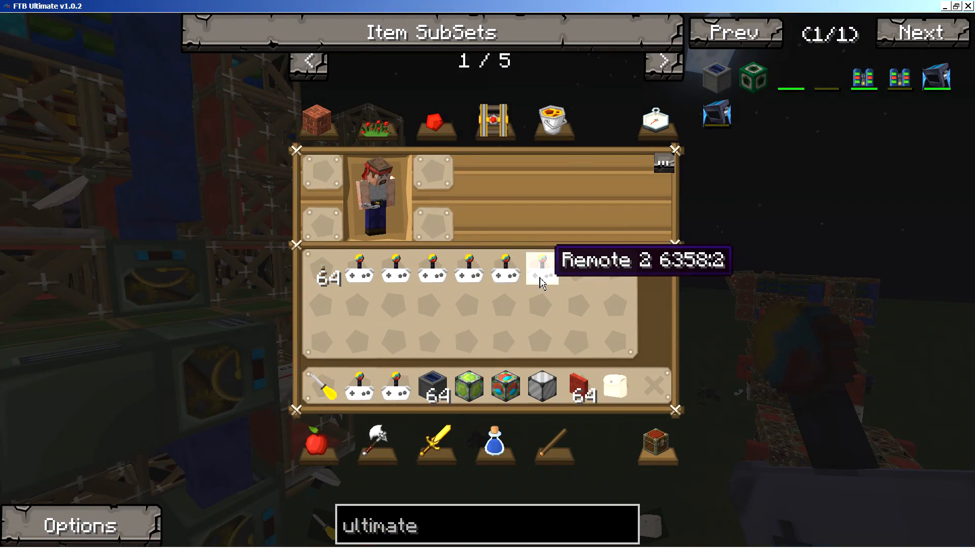
- Confirm the remote at frequency 82, close its dialog and look back at the frame tower
key("Escape")
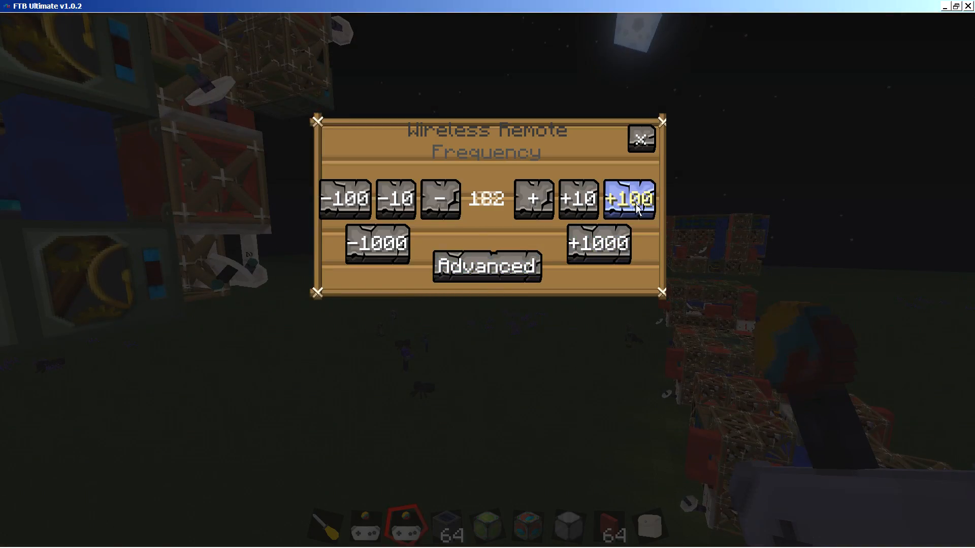
left_click(641, 141)
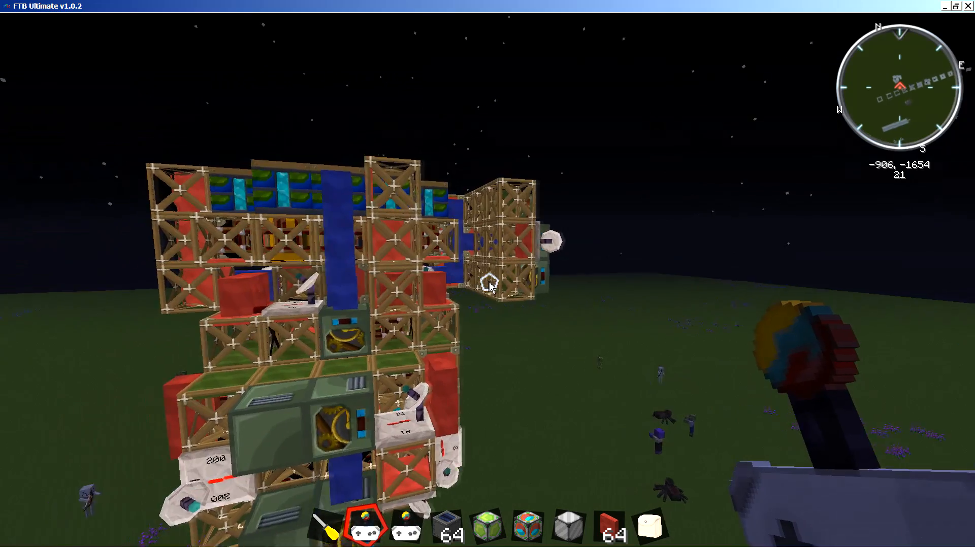
mouse_move(490, 286)
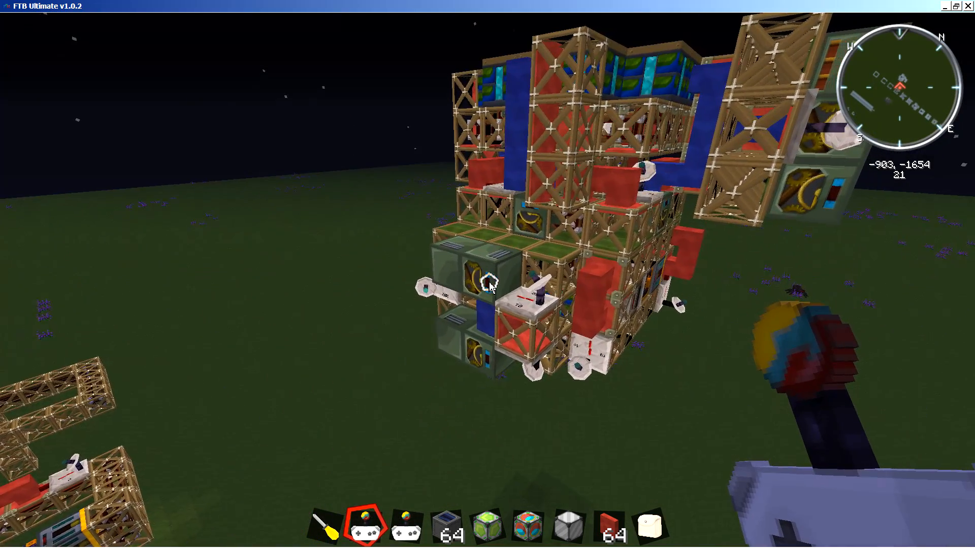
key("e")
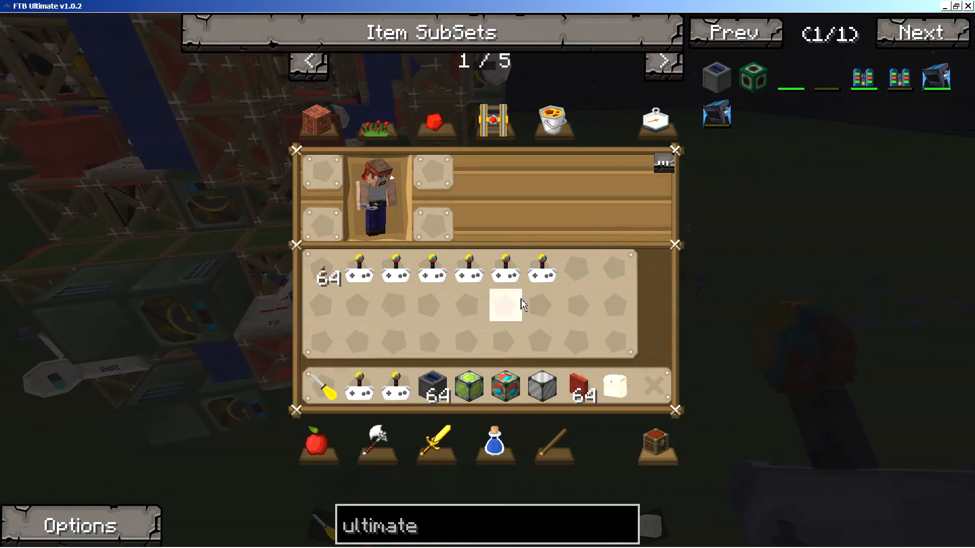
mouse_move(390, 389)
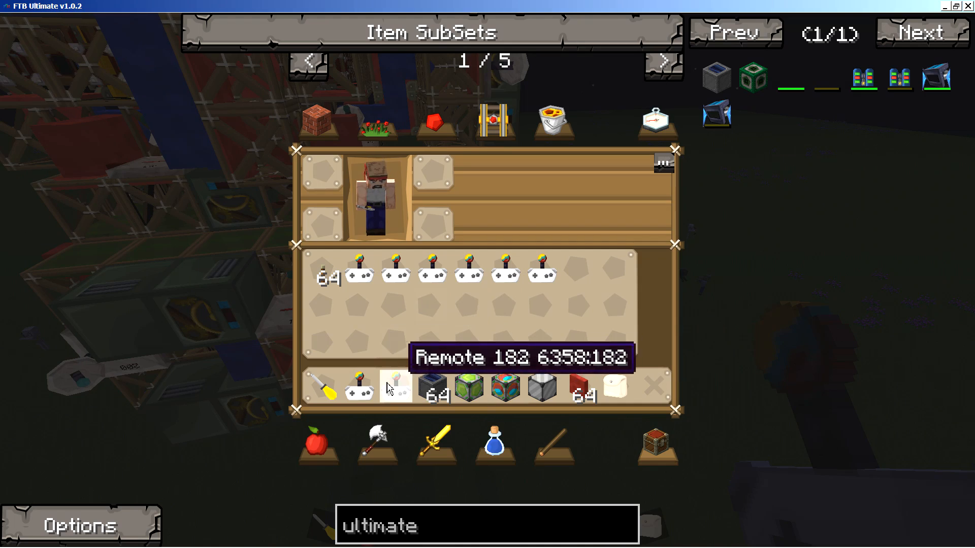
mouse_move(372, 392)
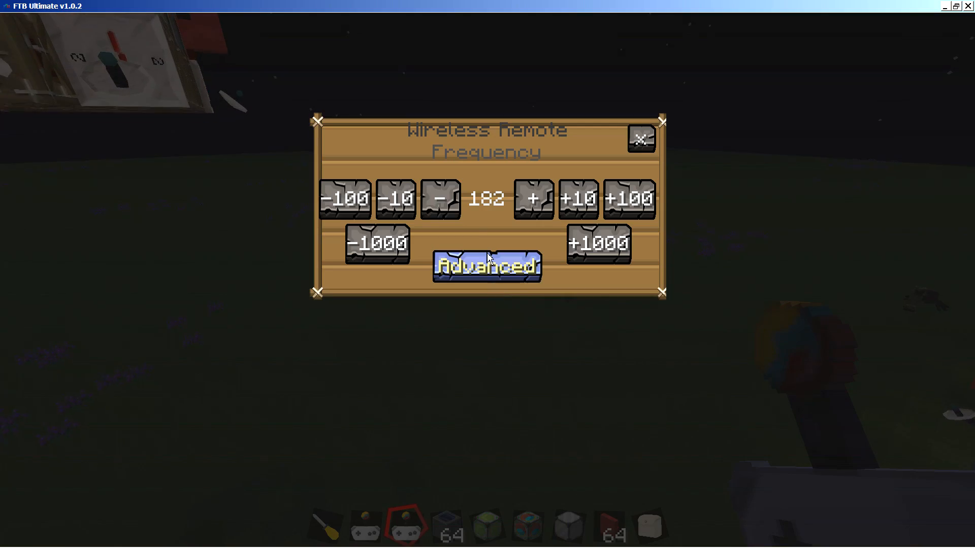
left_click(642, 139)
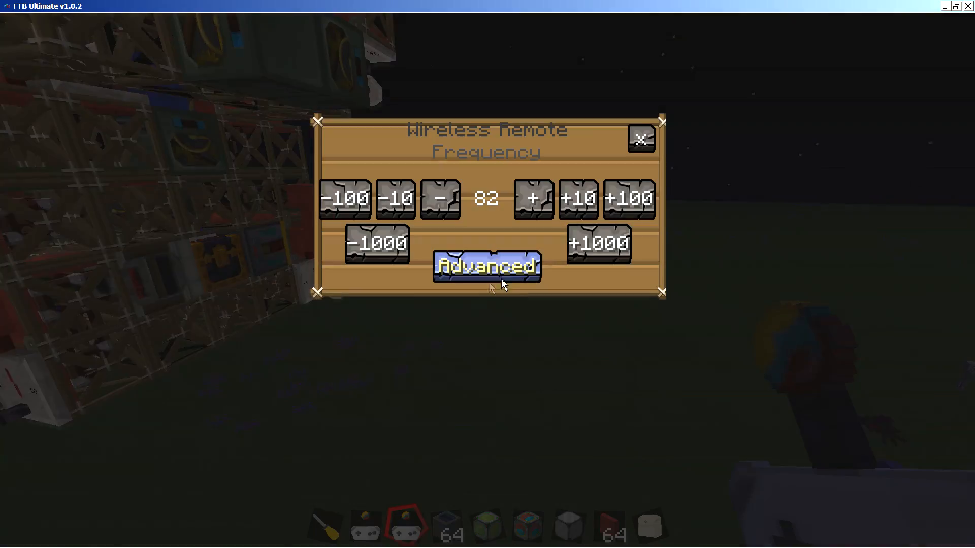
left_click(640, 140)
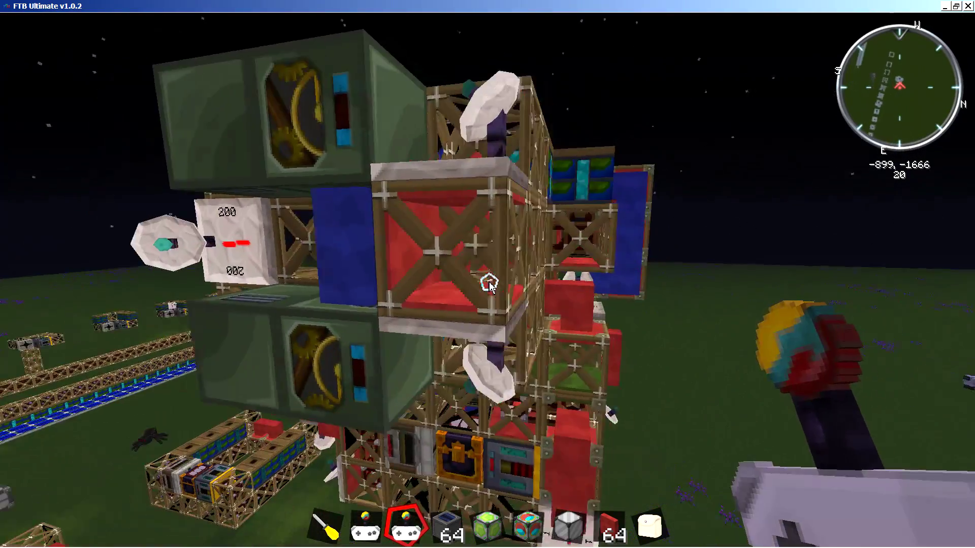
mouse_move(488, 285)
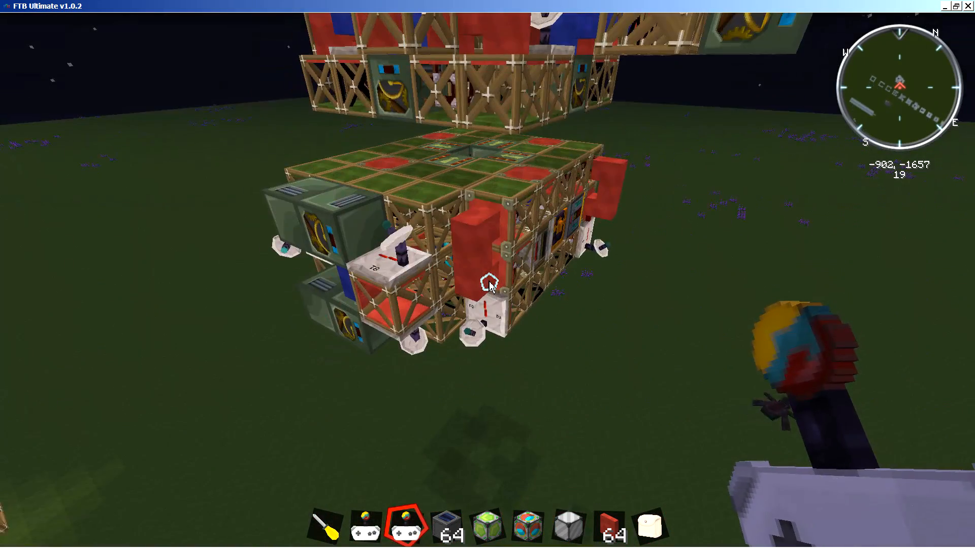
mouse_move(487, 286)
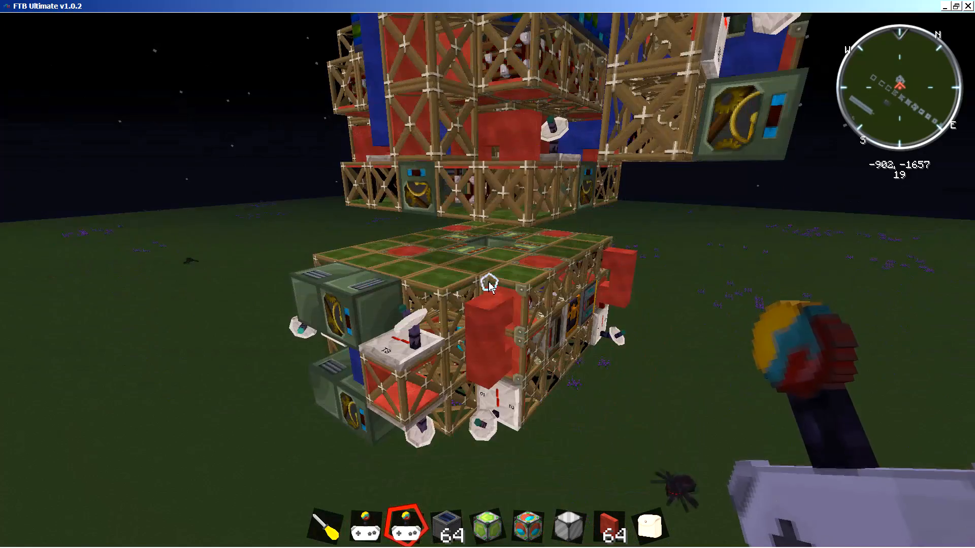
mouse_move(488, 286)
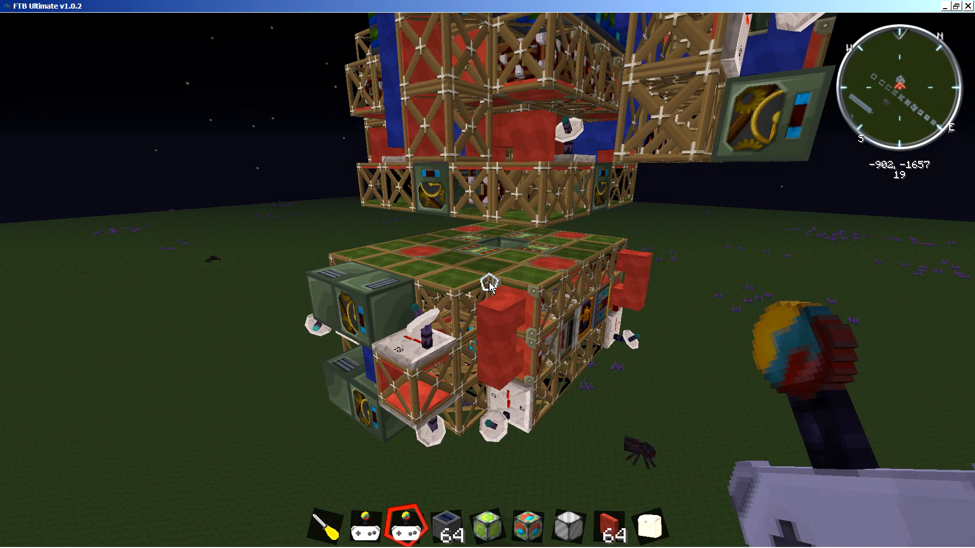
mouse_move(488, 286)
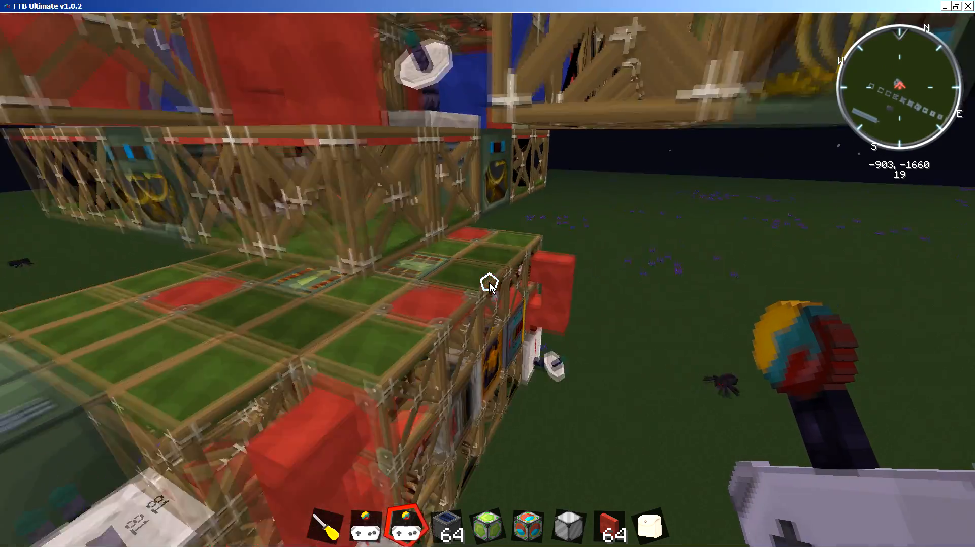
mouse_move(488, 291)
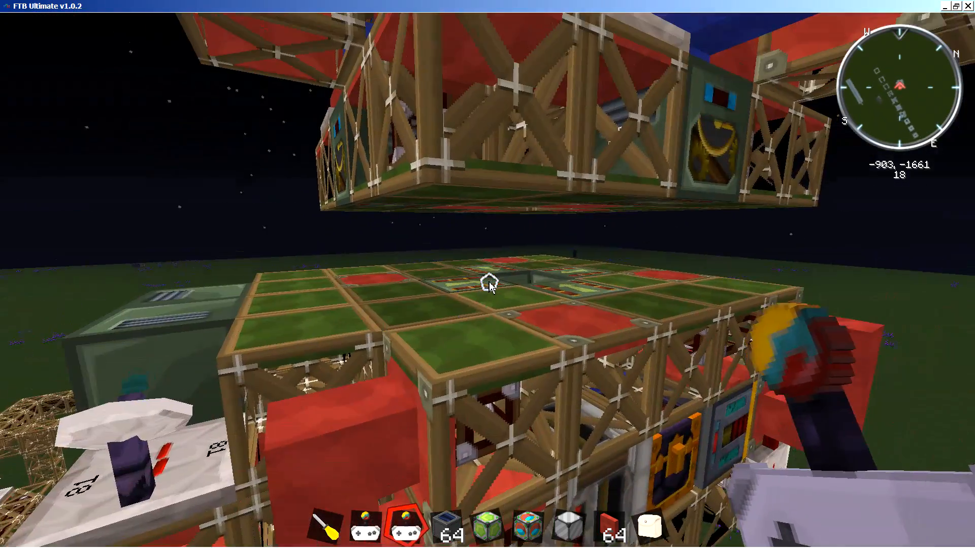
mouse_move(487, 287)
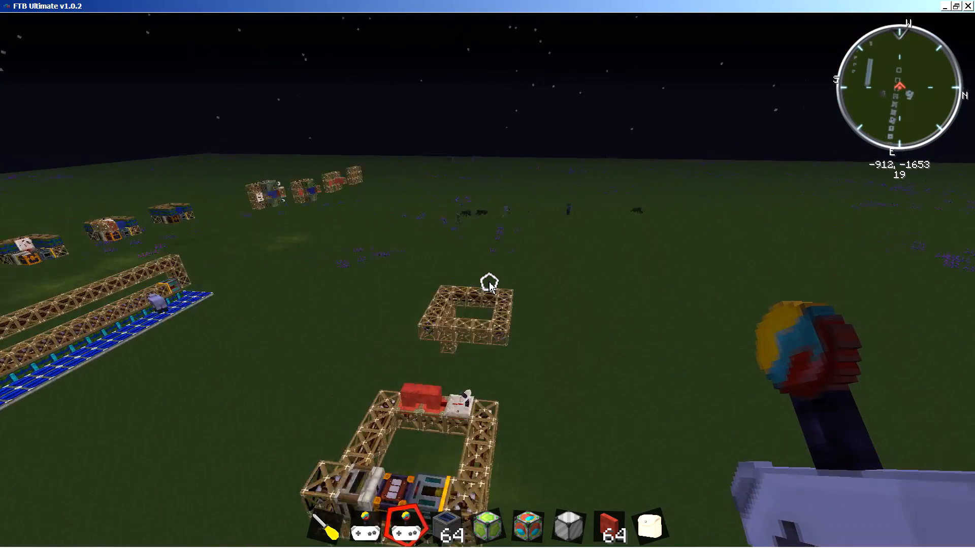
mouse_move(488, 285)
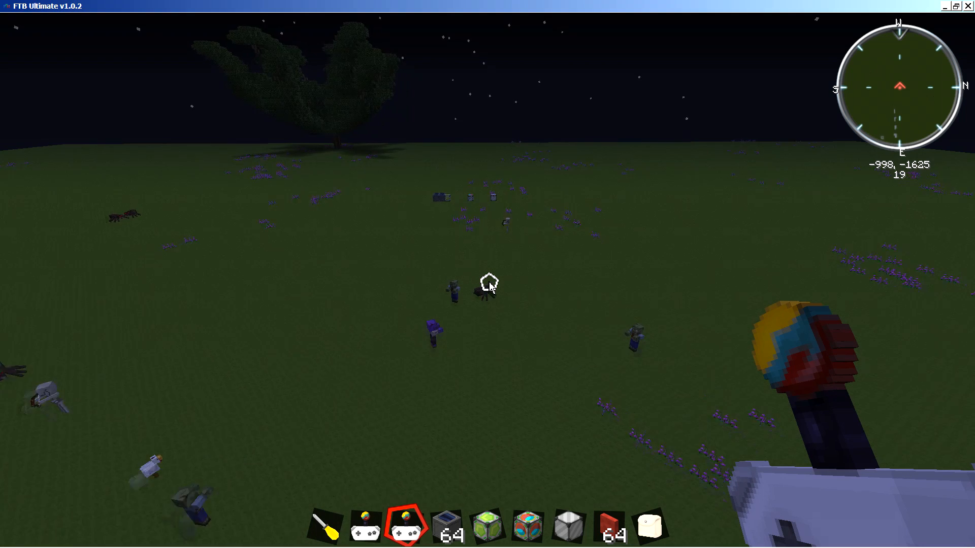
key("w")
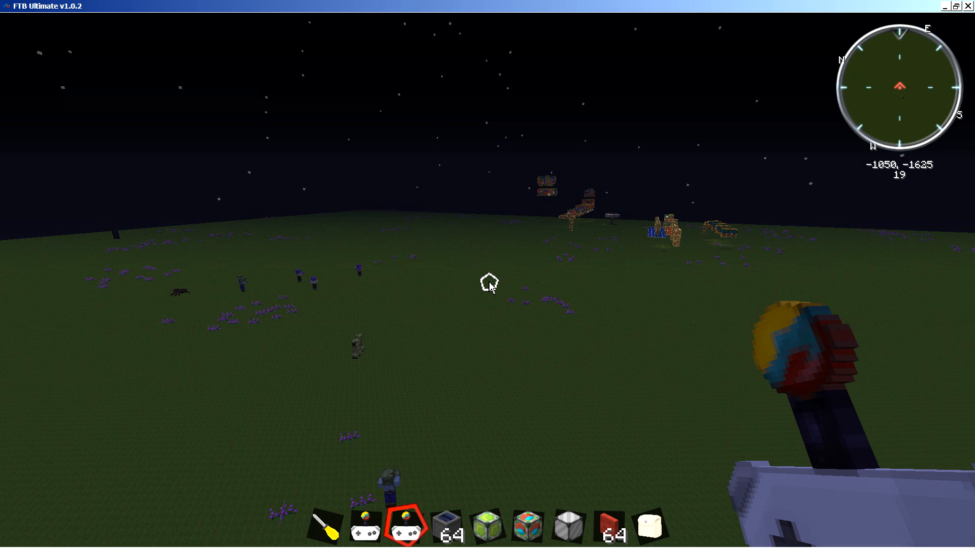
mouse_move(489, 285)
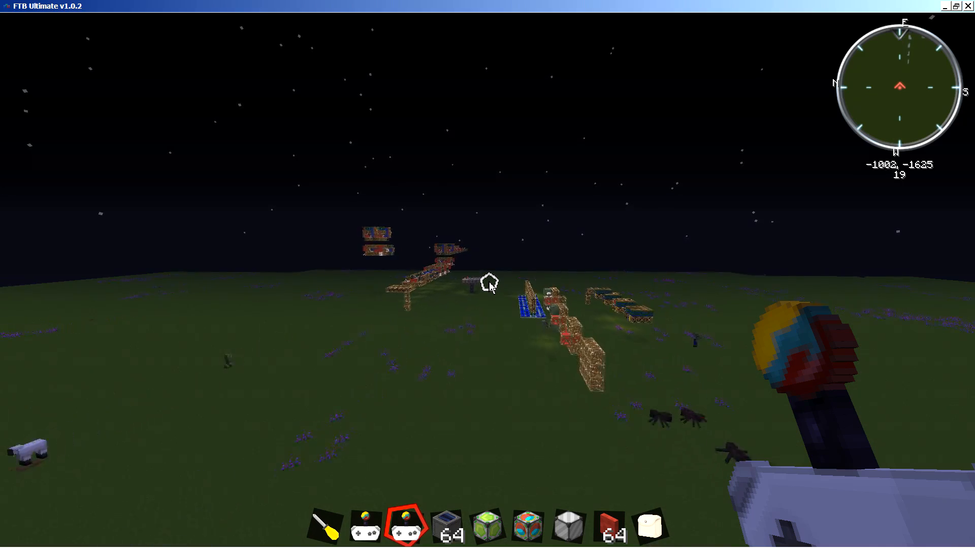
key("w")
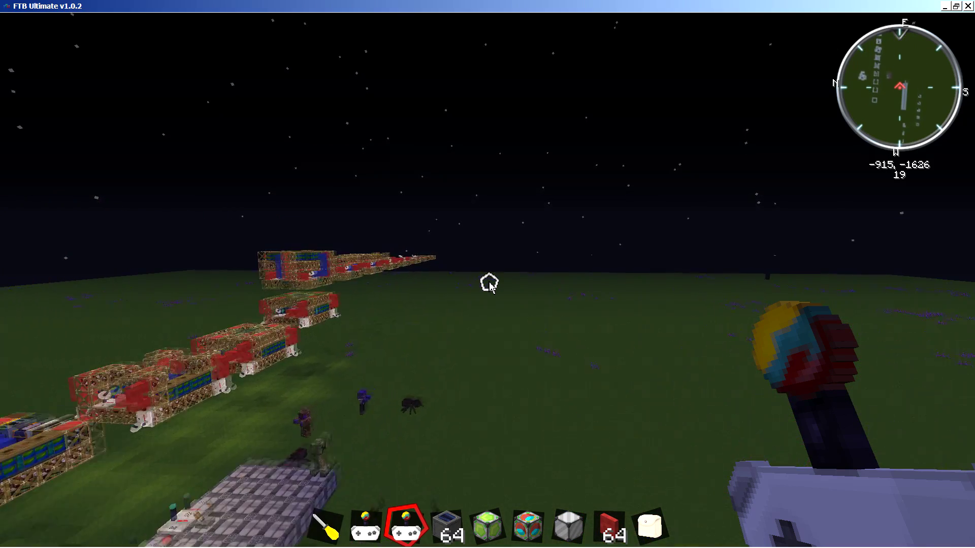
mouse_move(490, 286)
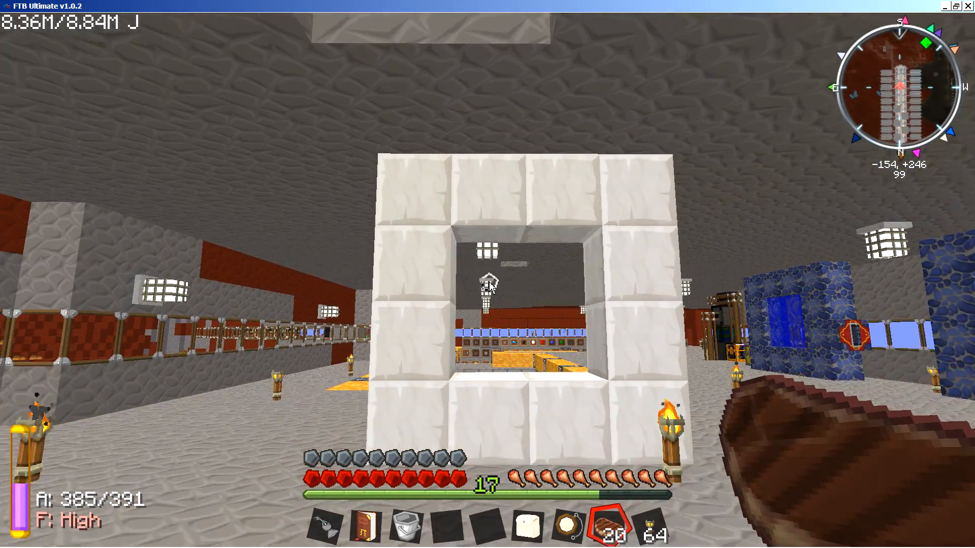
mouse_move(485, 286)
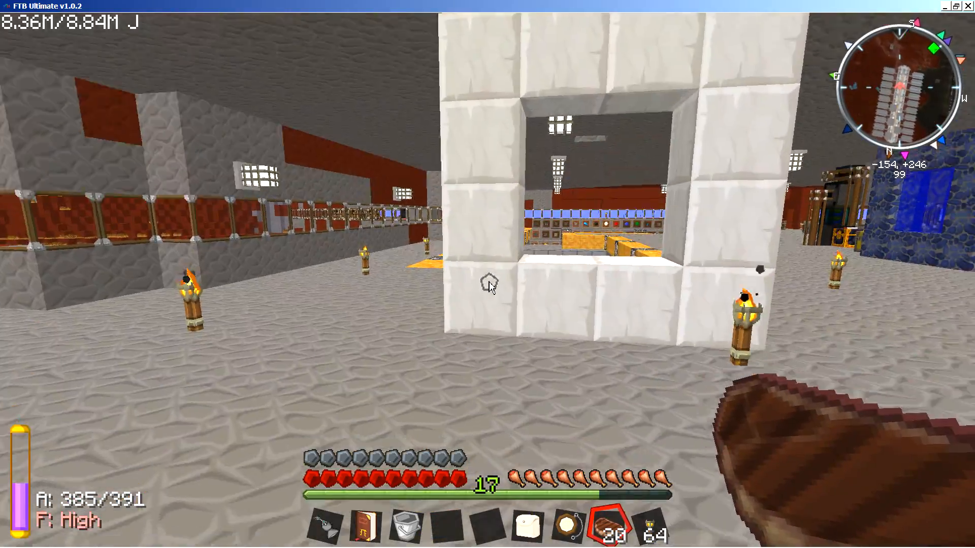
mouse_move(489, 287)
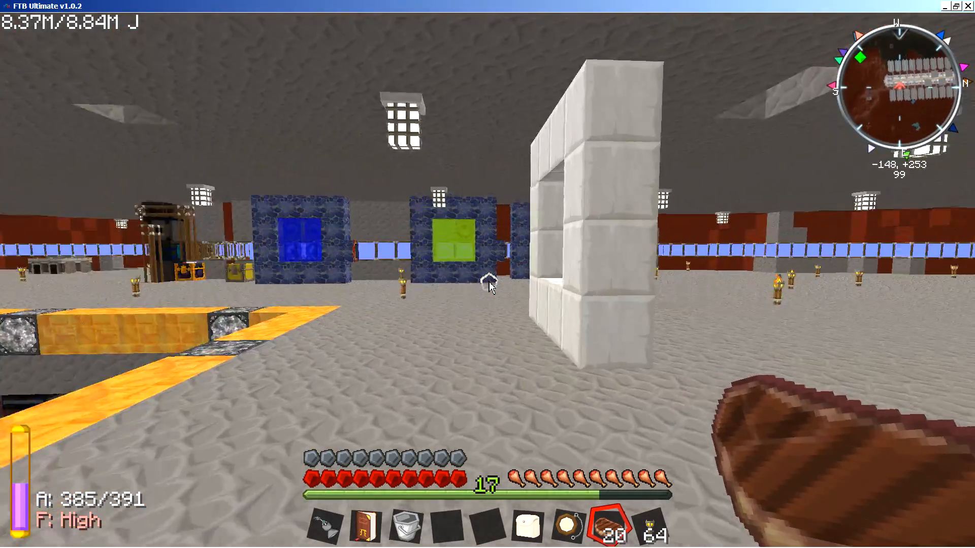
mouse_move(489, 288)
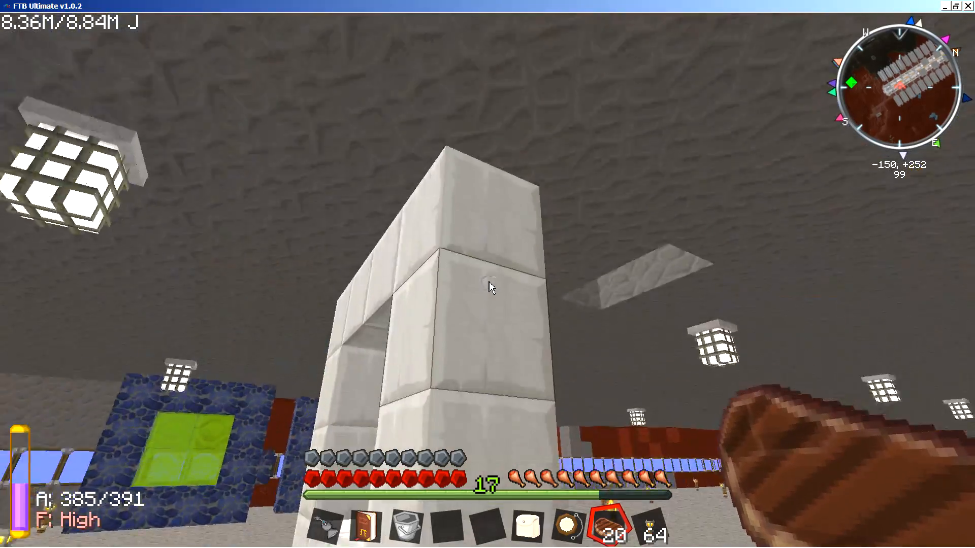
mouse_move(491, 286)
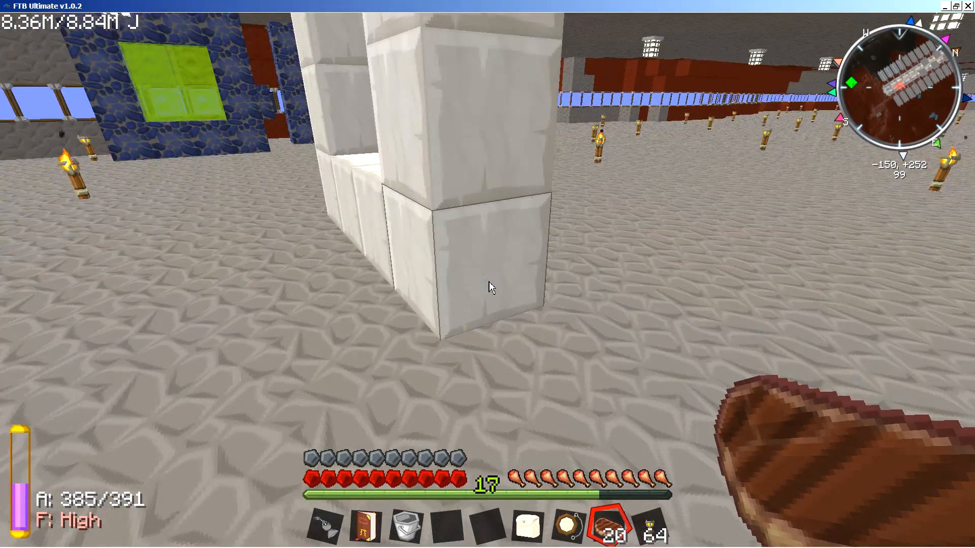
mouse_move(490, 288)
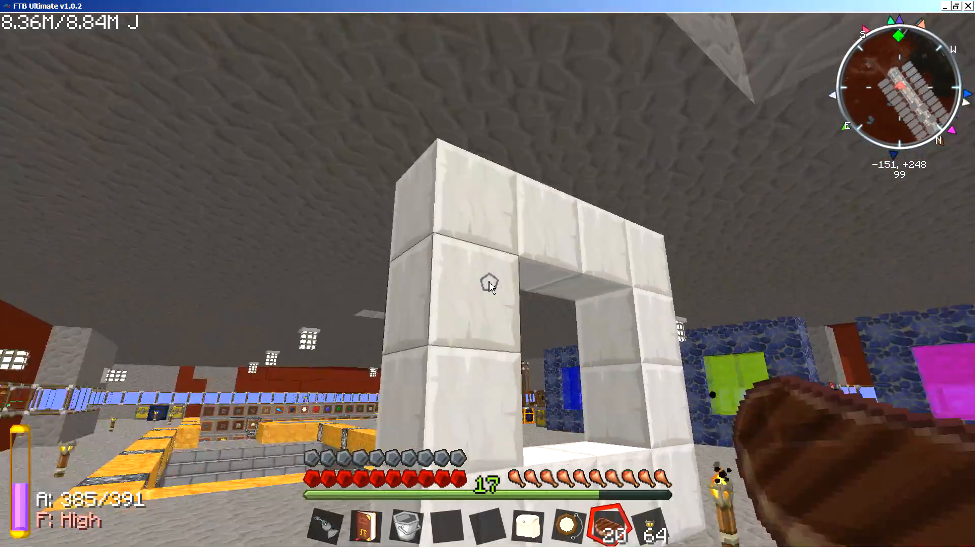
mouse_move(489, 288)
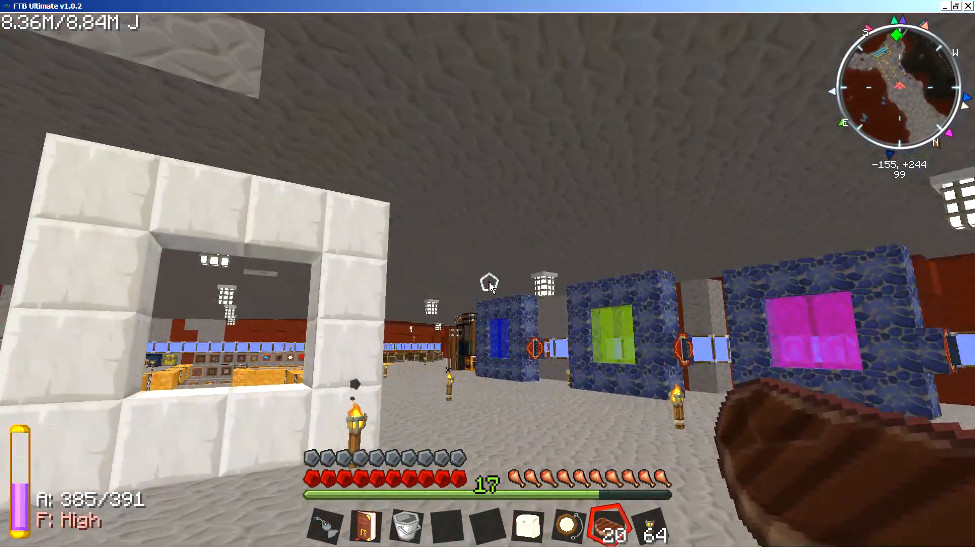
mouse_move(491, 288)
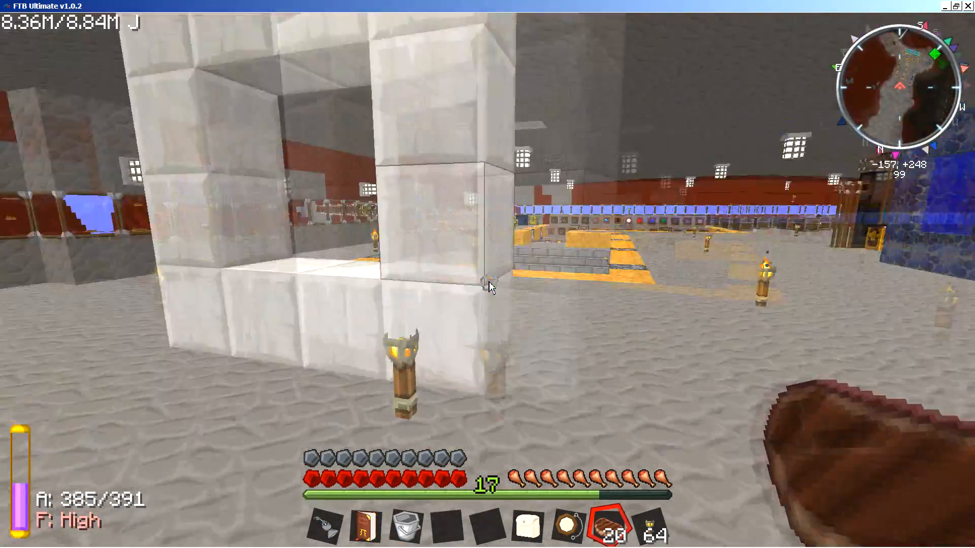
mouse_move(490, 287)
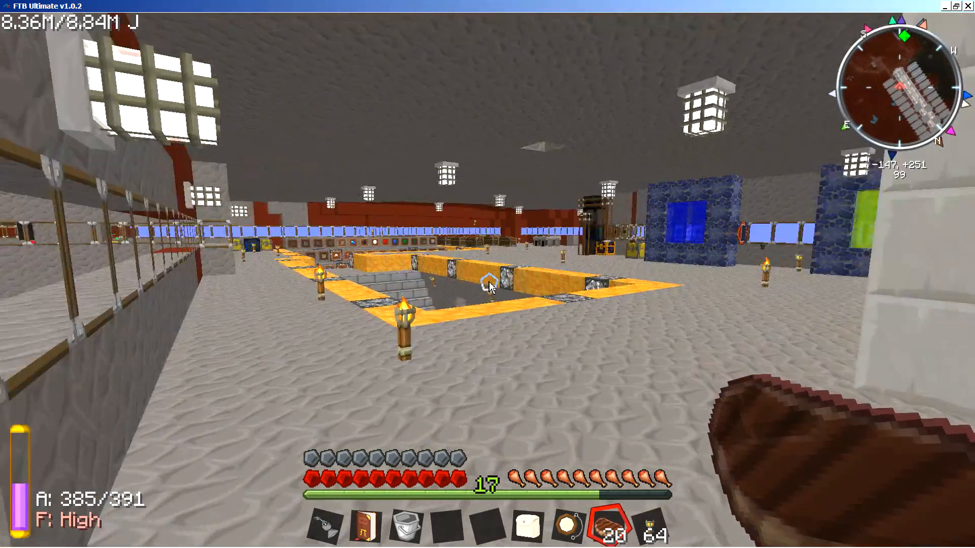
mouse_move(489, 286)
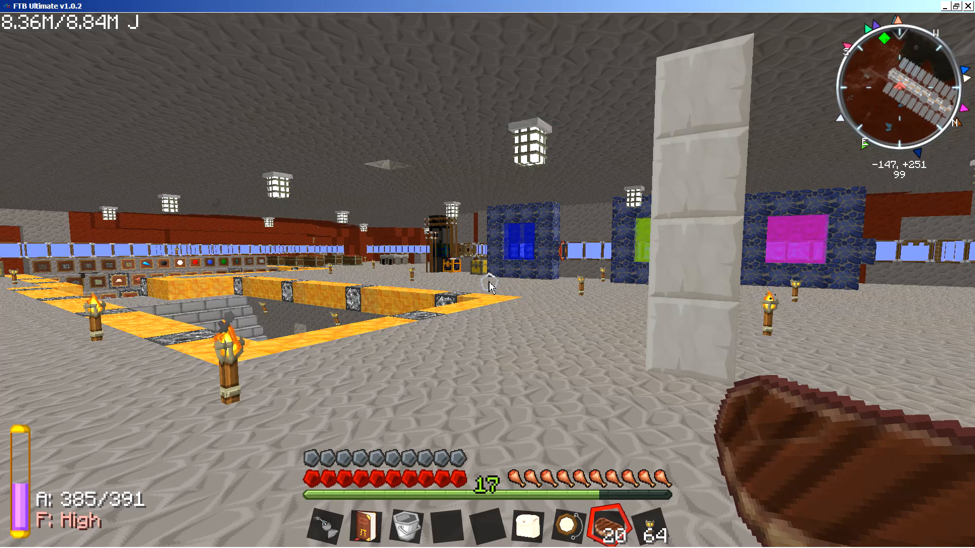
mouse_move(489, 288)
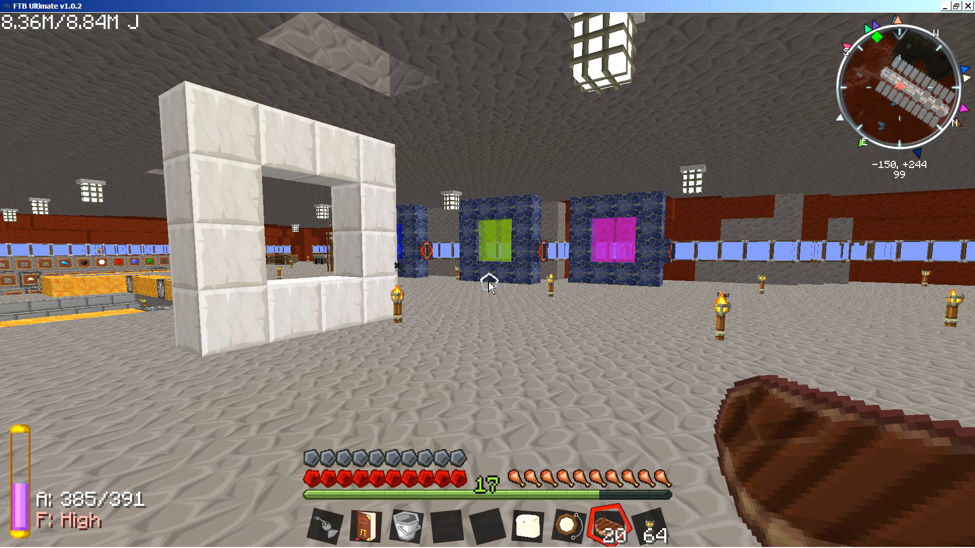
mouse_move(490, 288)
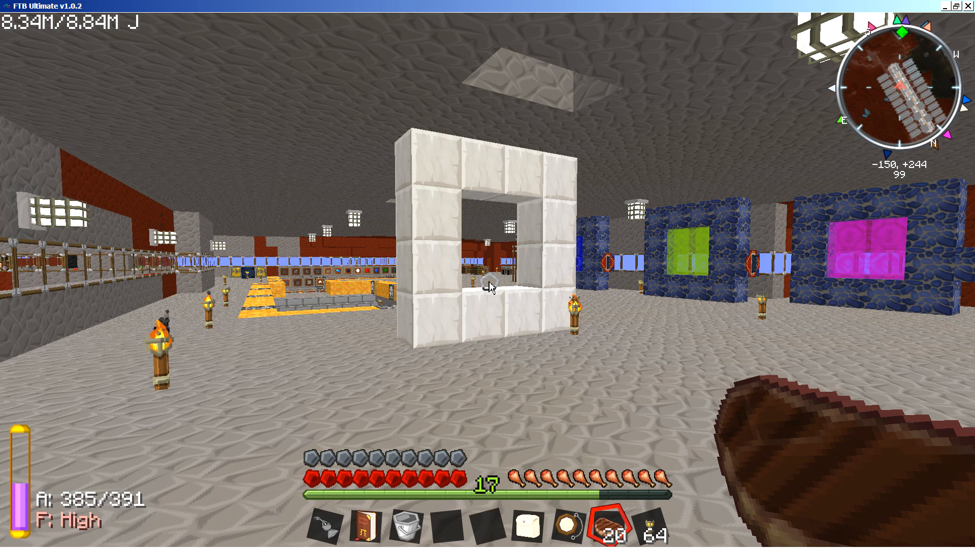
mouse_move(491, 287)
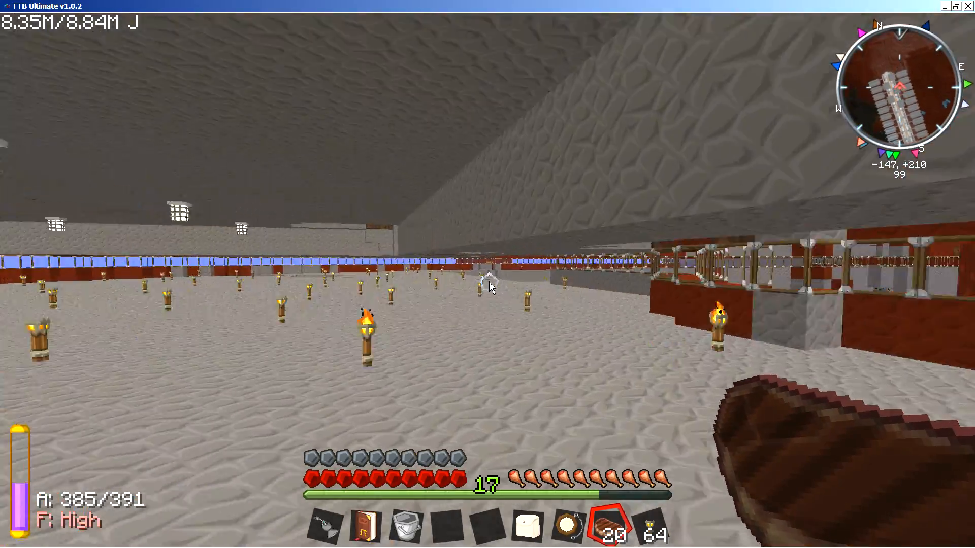
mouse_move(488, 287)
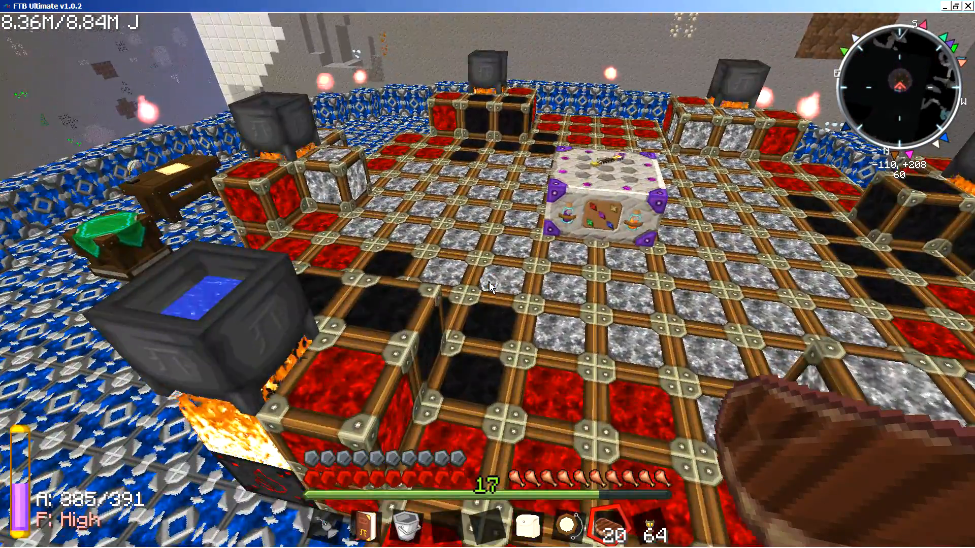
mouse_move(490, 294)
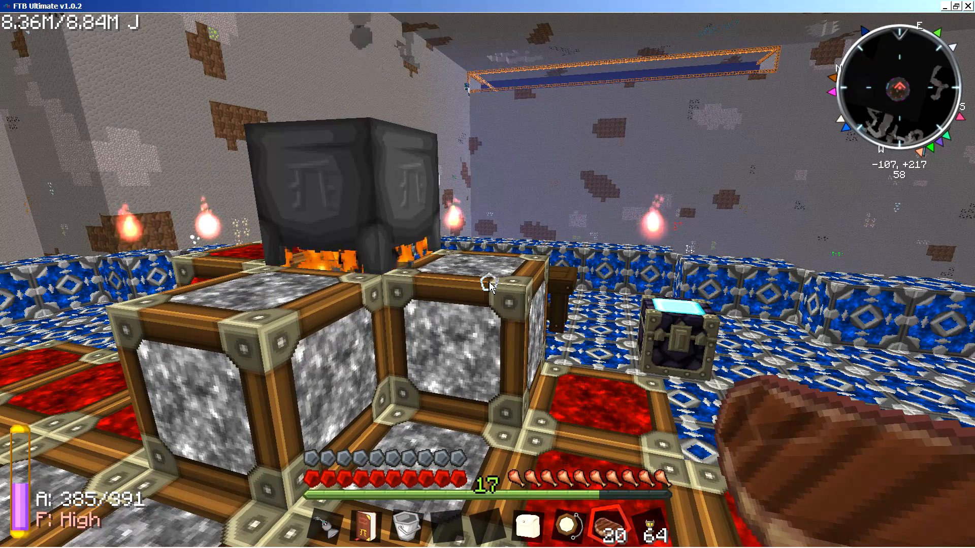
mouse_move(489, 289)
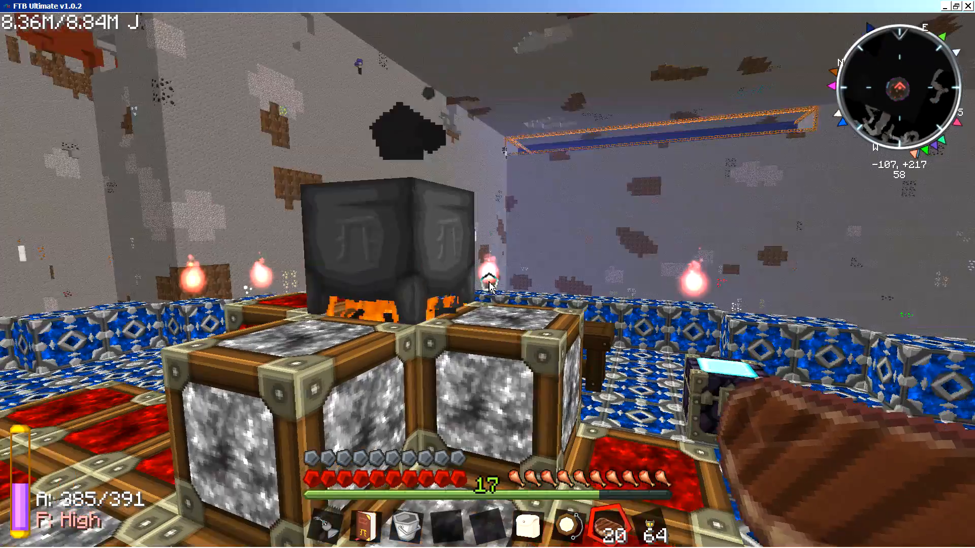
mouse_move(488, 287)
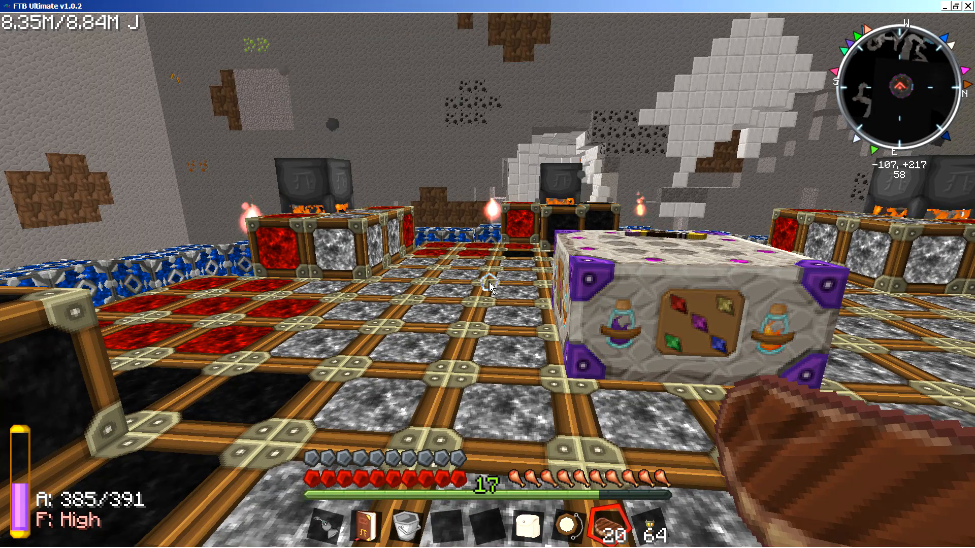
mouse_move(492, 287)
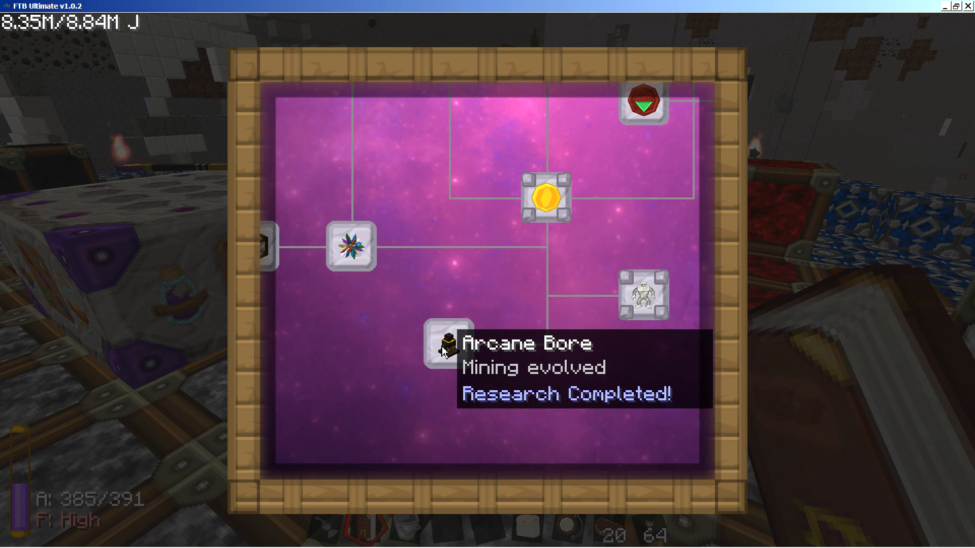
- Open the Arcane Bore research entry and turn to its second page on pickaxes, vis and placement
left_click(447, 350)
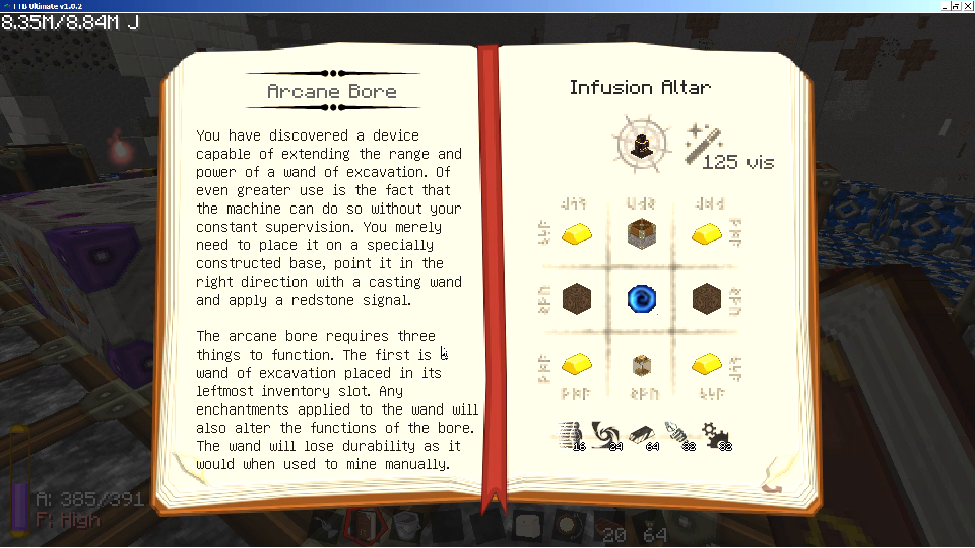
mouse_move(632, 327)
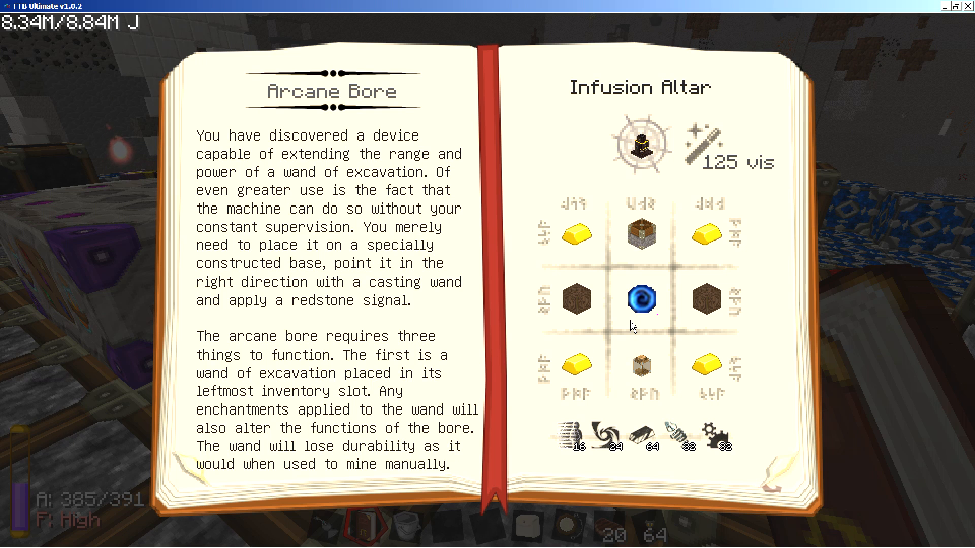
mouse_move(634, 301)
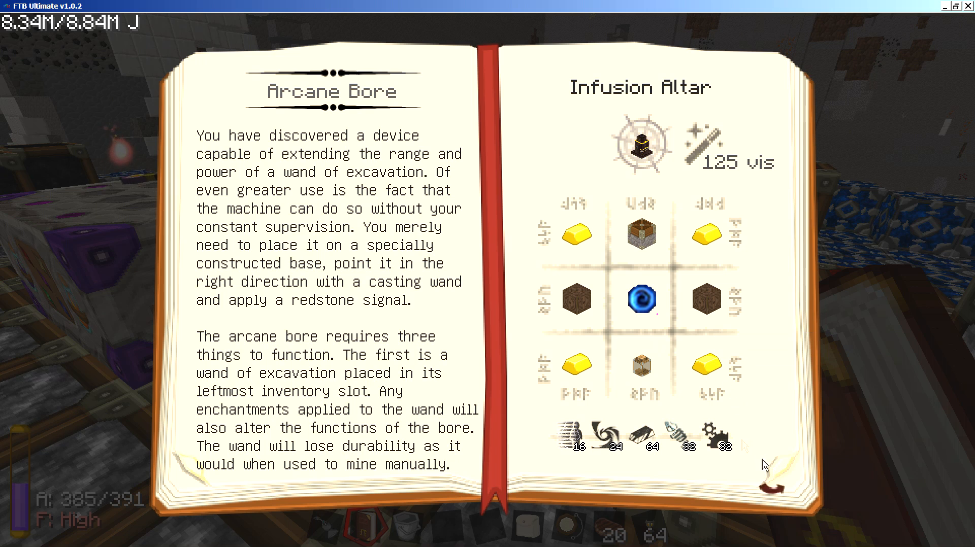
mouse_move(583, 423)
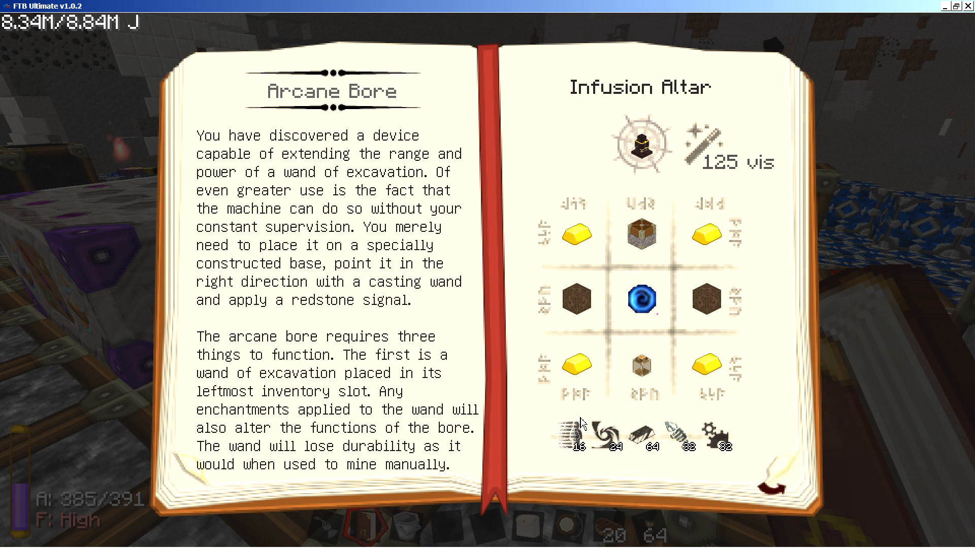
mouse_move(615, 398)
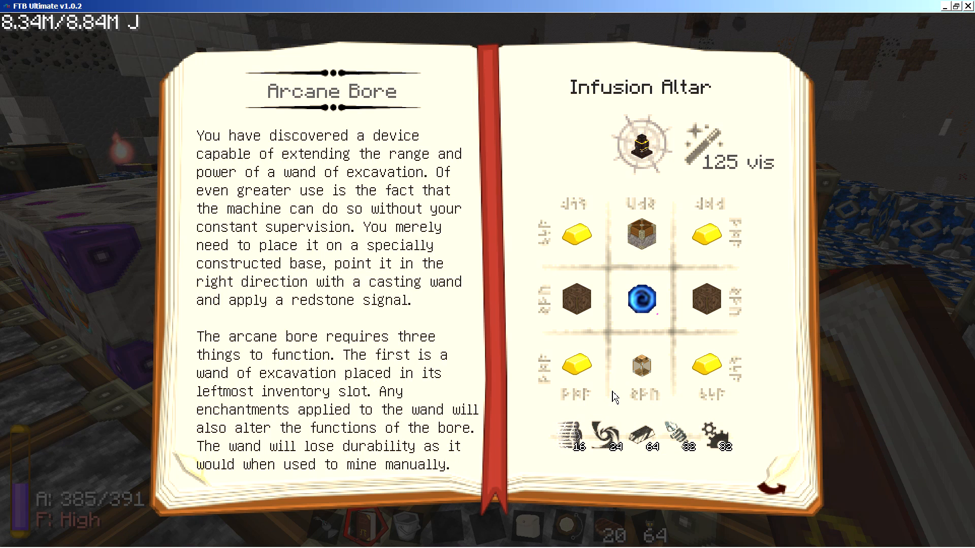
mouse_move(768, 484)
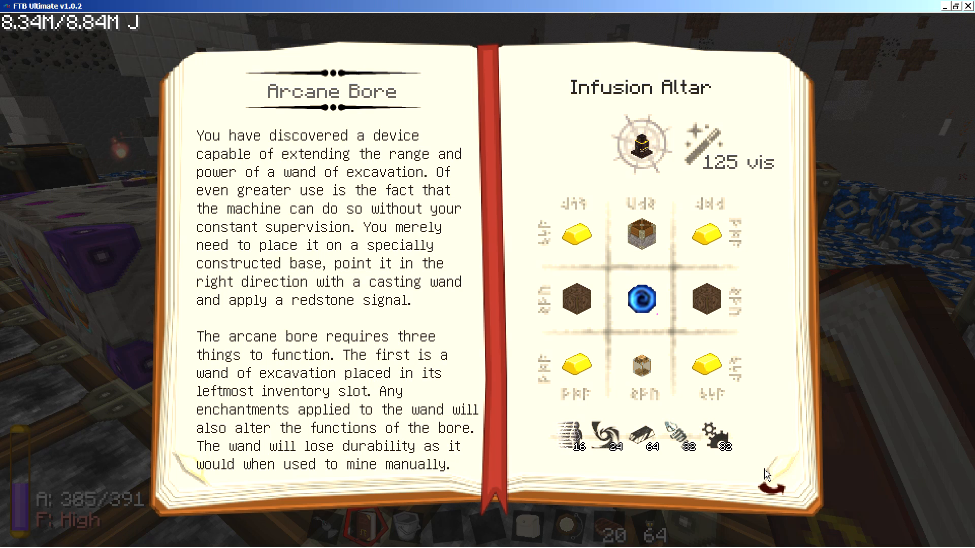
left_click(770, 487)
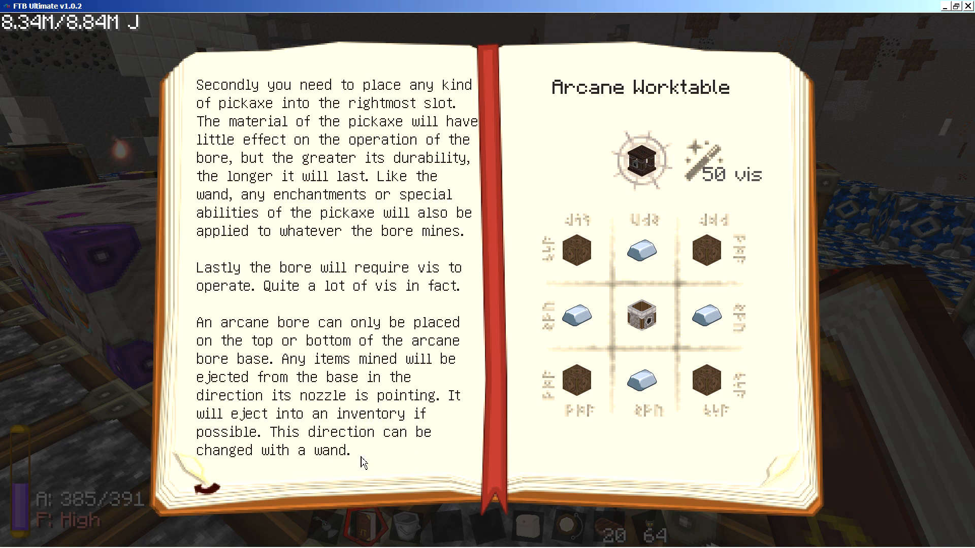
- Review the Arcane Bore's Infusion Altar recipe on page one, then return to the research tree
left_click(200, 487)
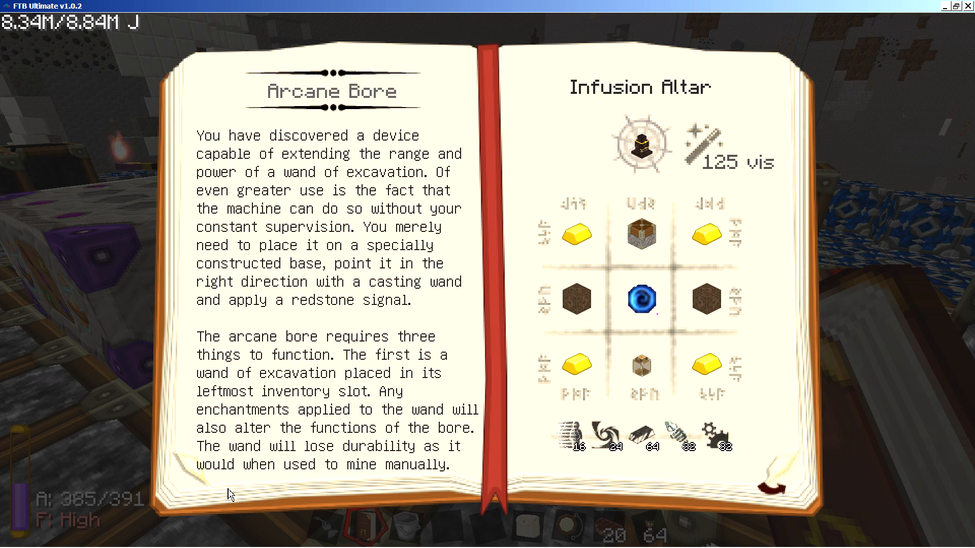
mouse_move(304, 492)
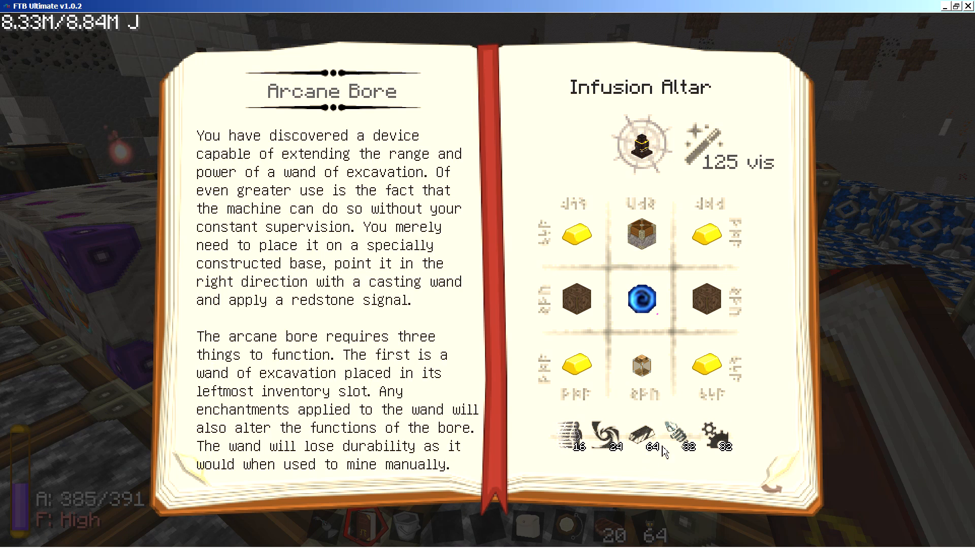
mouse_move(635, 242)
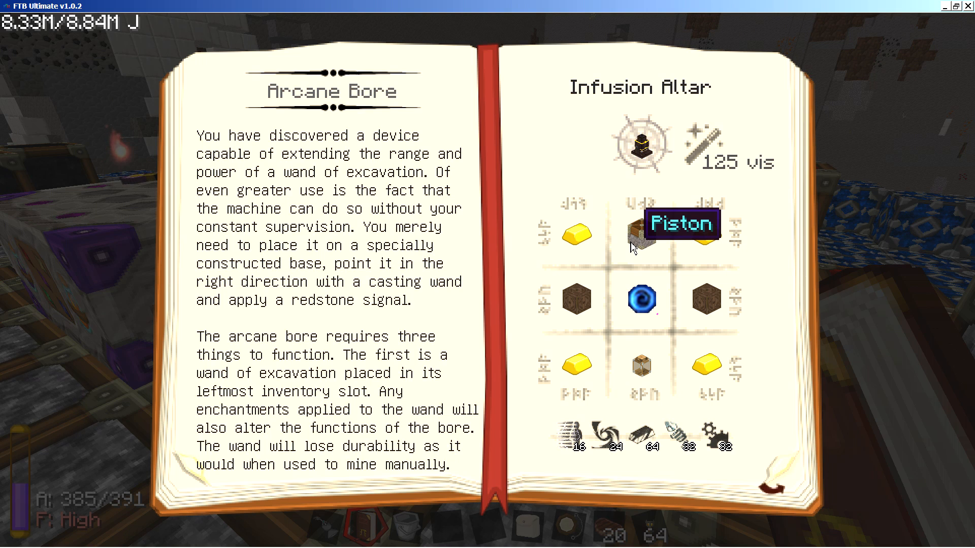
mouse_move(650, 245)
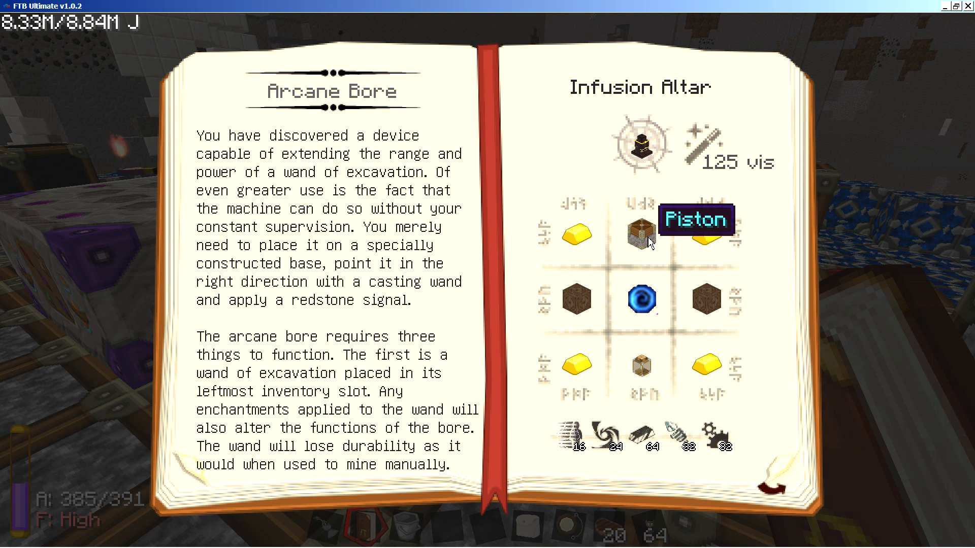
mouse_move(587, 245)
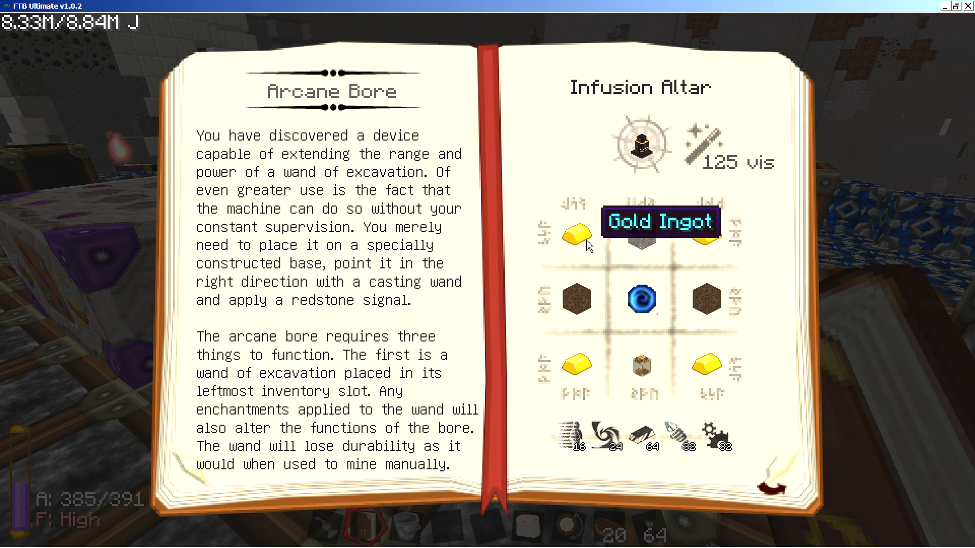
mouse_move(702, 293)
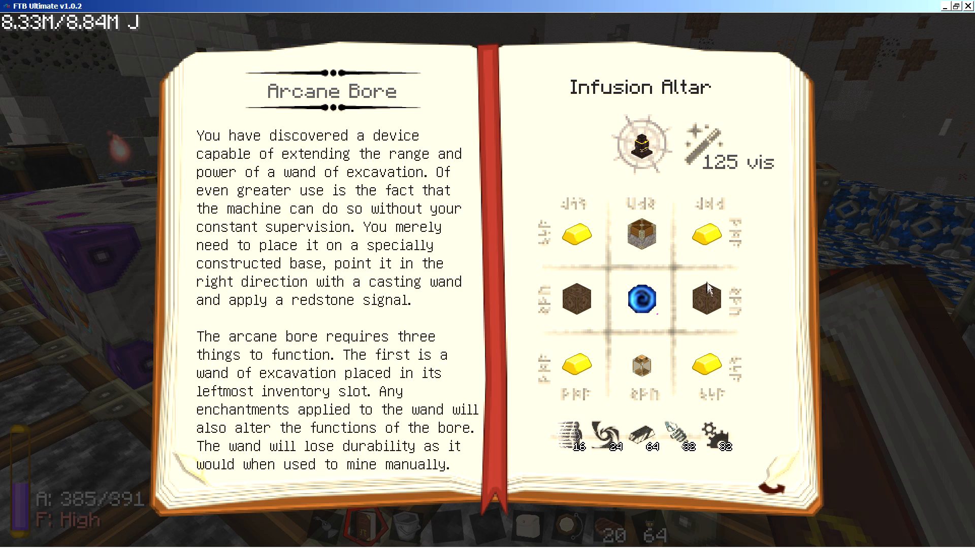
mouse_move(704, 299)
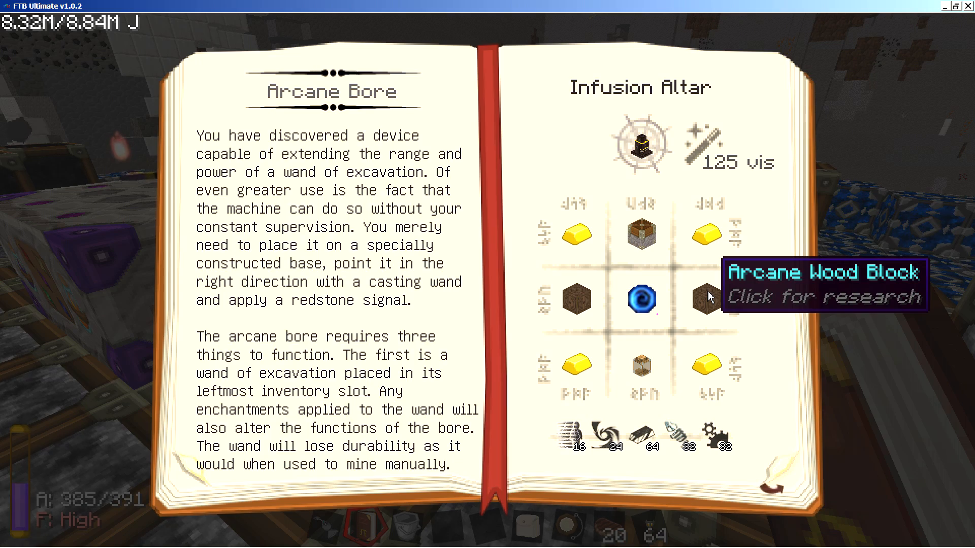
left_click(705, 298)
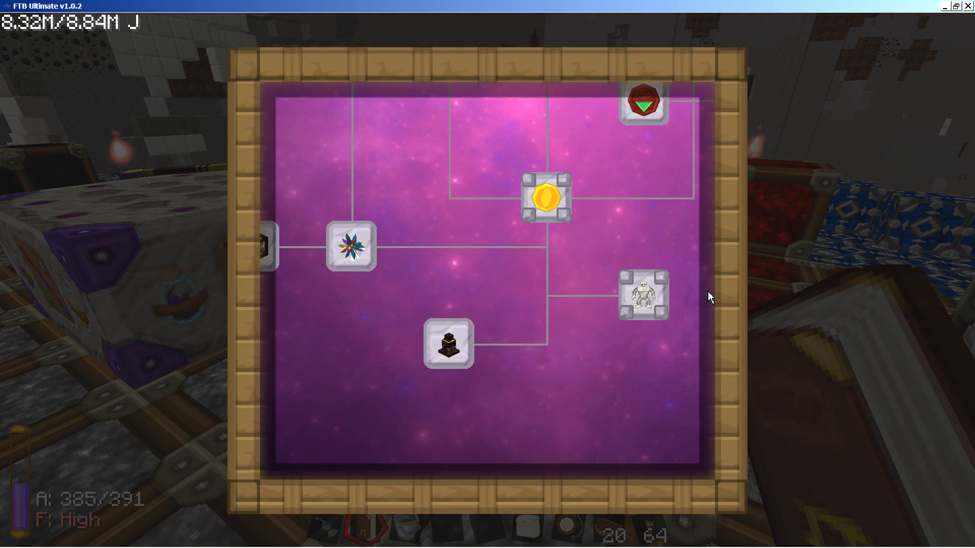
- Close the Thaumonomicon and look back at the frame-built machine
key("Escape")
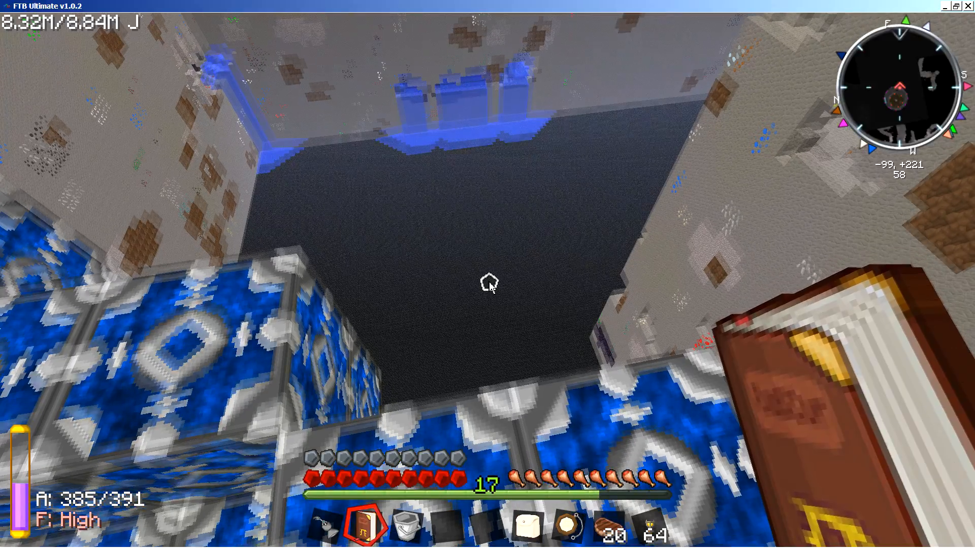
mouse_move(487, 286)
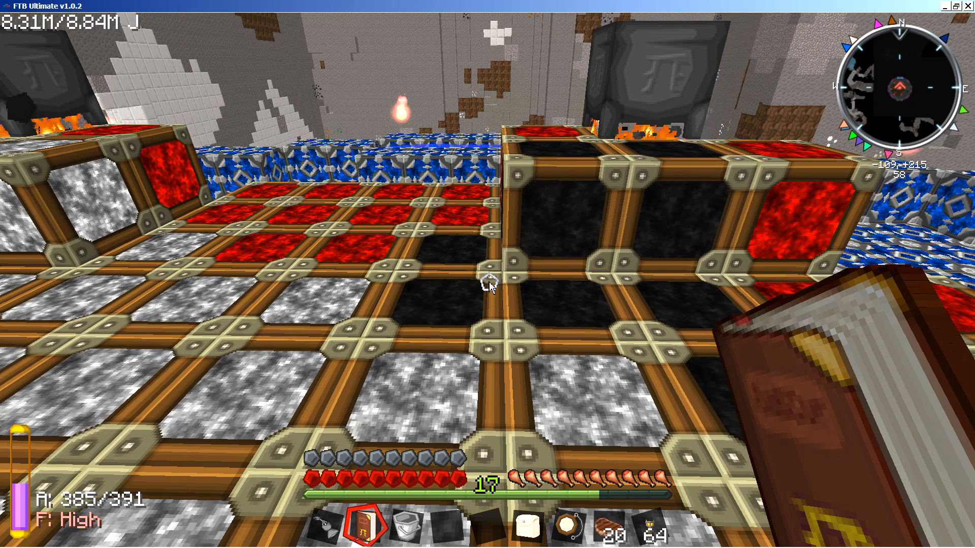
mouse_move(487, 288)
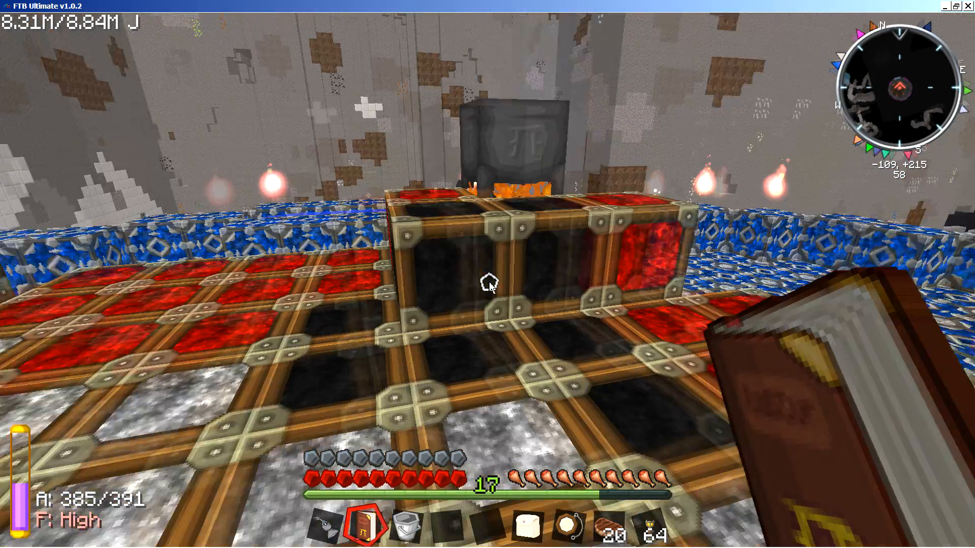
mouse_move(488, 287)
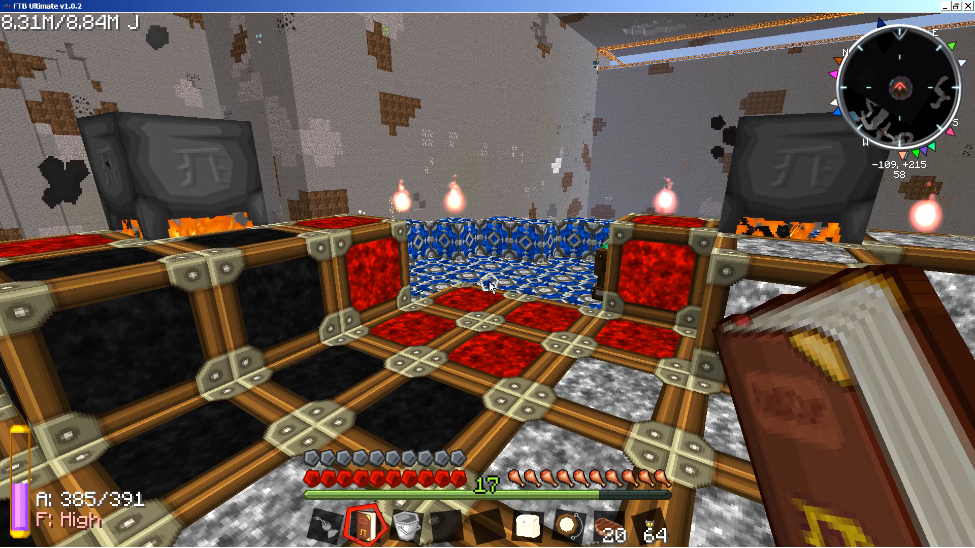
mouse_move(489, 287)
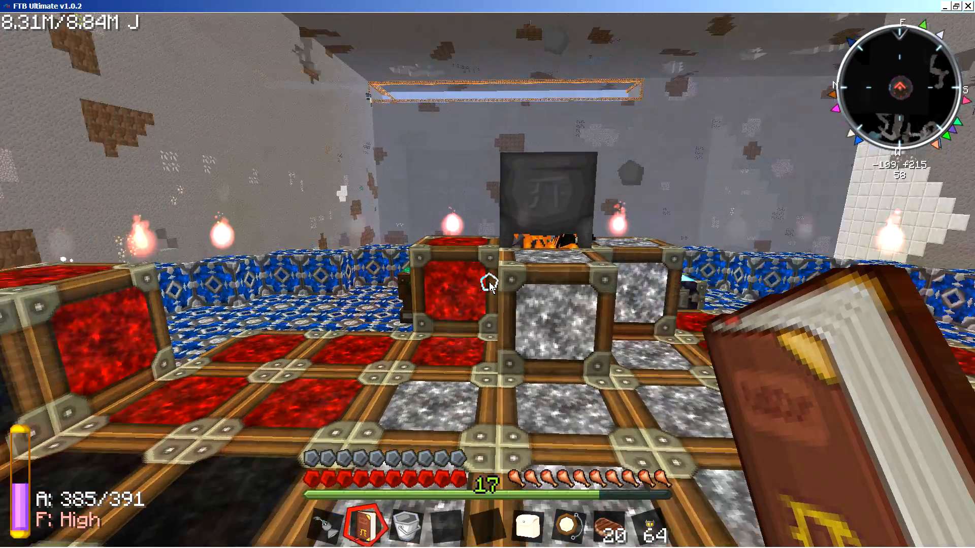